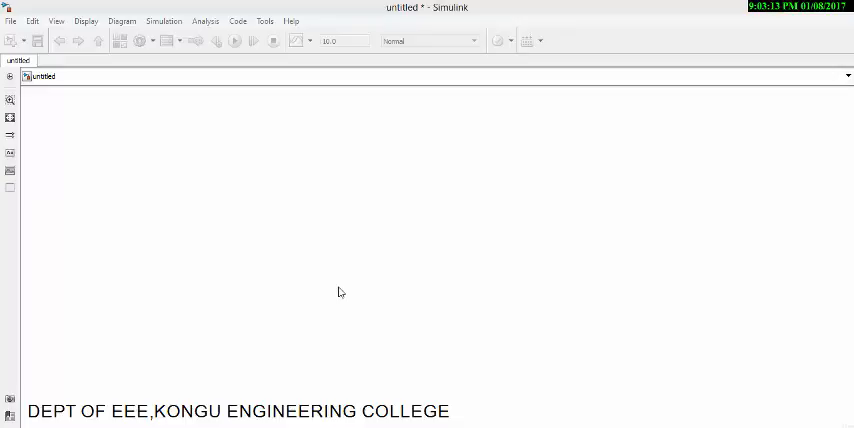
mouse_move(147, 302)
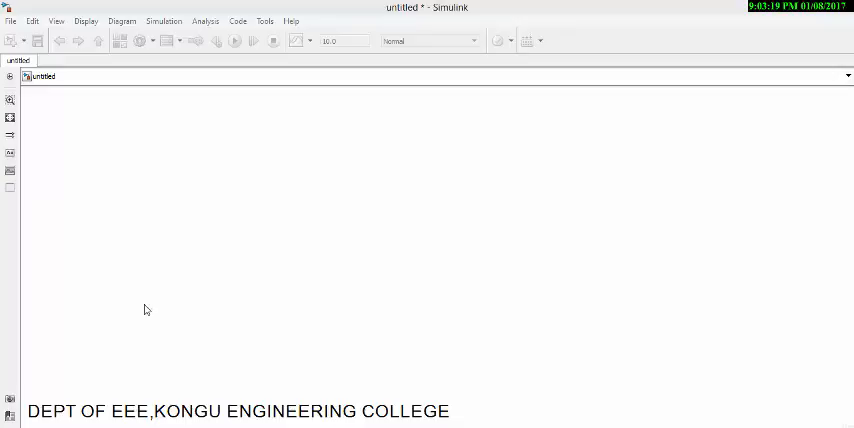
mouse_move(10, 100)
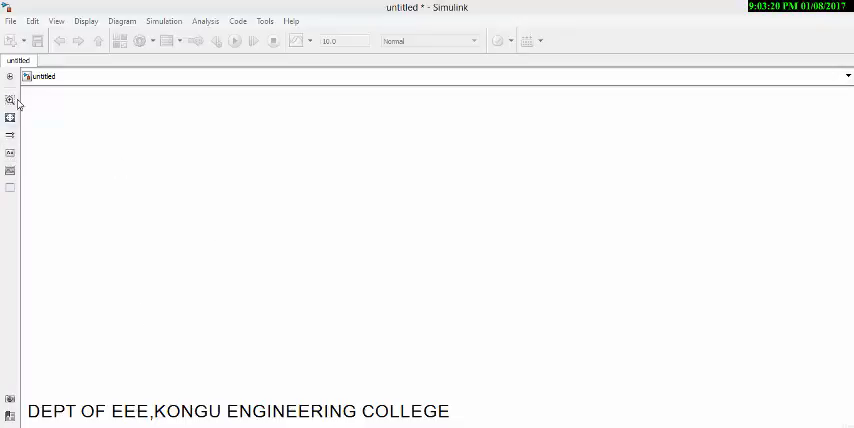
mouse_move(18, 165)
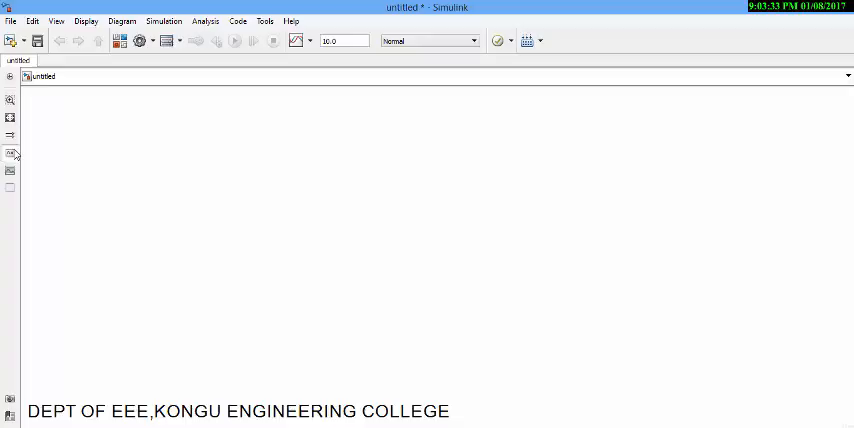
mouse_move(357, 120)
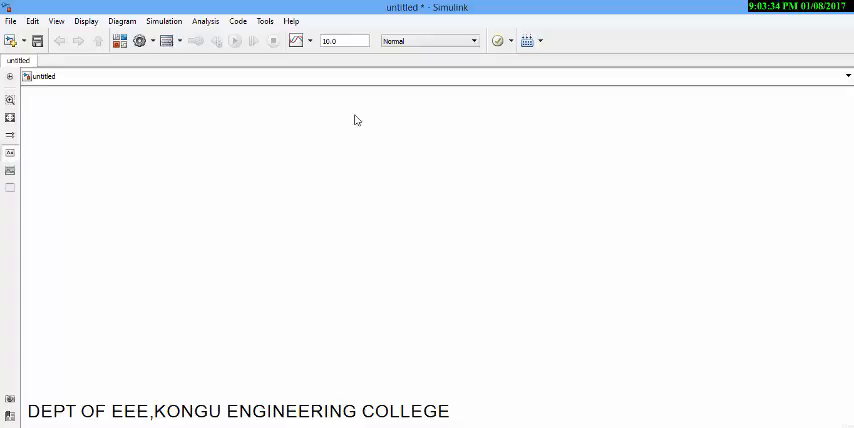
Step: Create a text annotation near the top of the model with font size 28
double_click(357, 120)
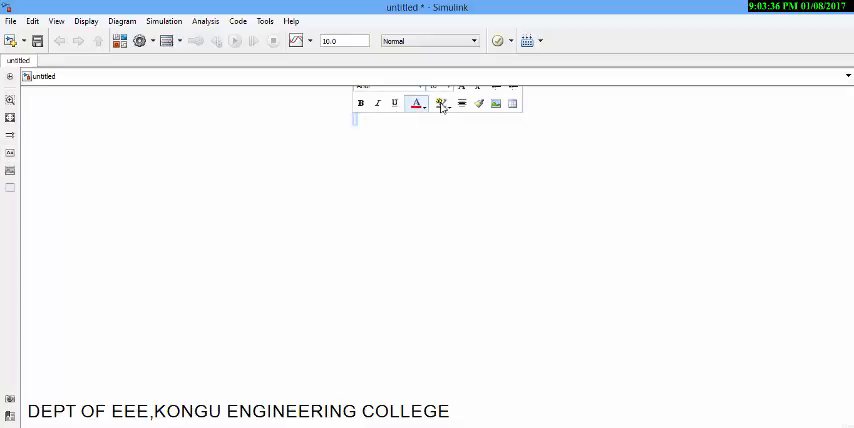
click(447, 86)
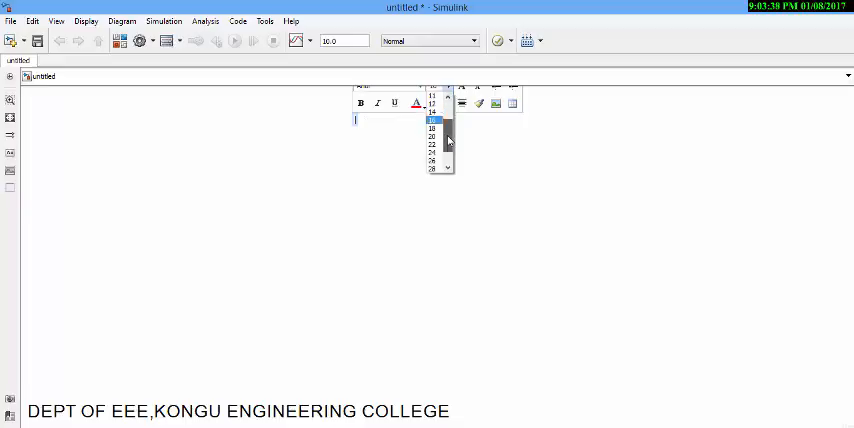
scroll(down, 3)
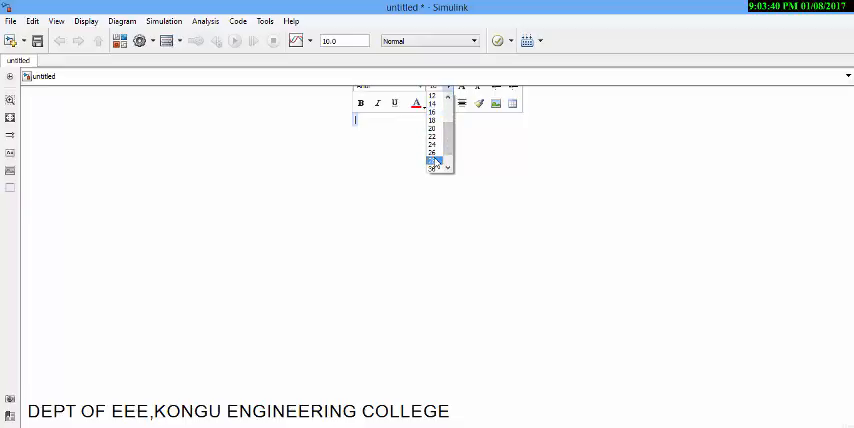
click(433, 162)
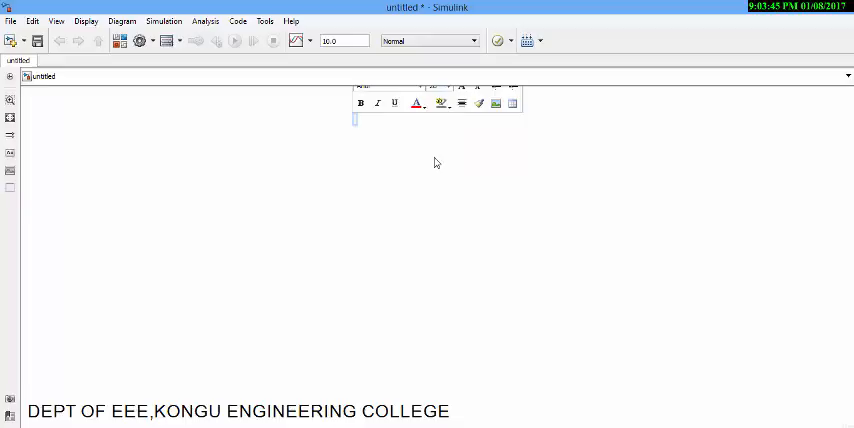
Step: Type the title 'VOTLAGE AND CURRENT IN SERIES CIRCUIT' and finish editing the annotation
text(VOTHA)
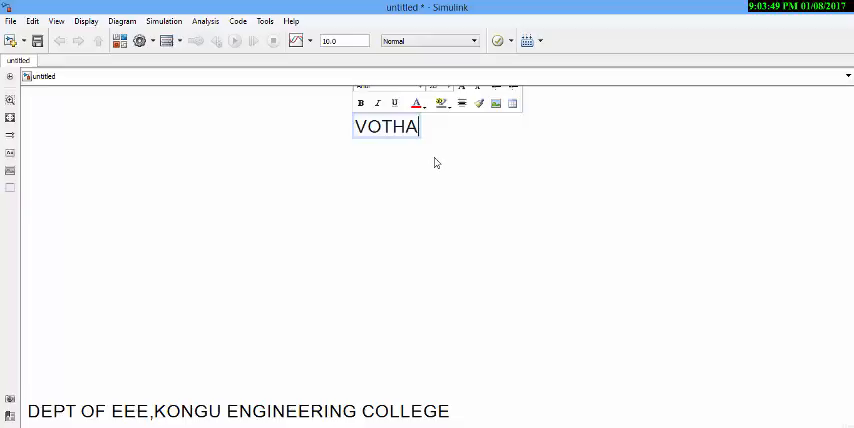
key(Backspace)
text(L)
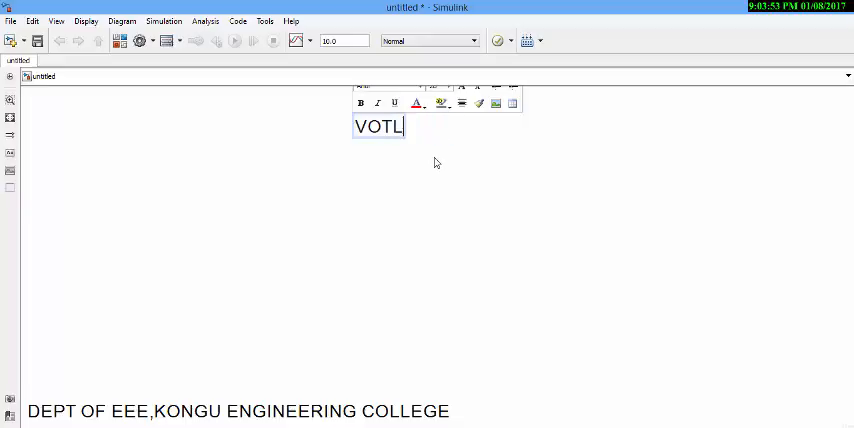
text(AGE A)
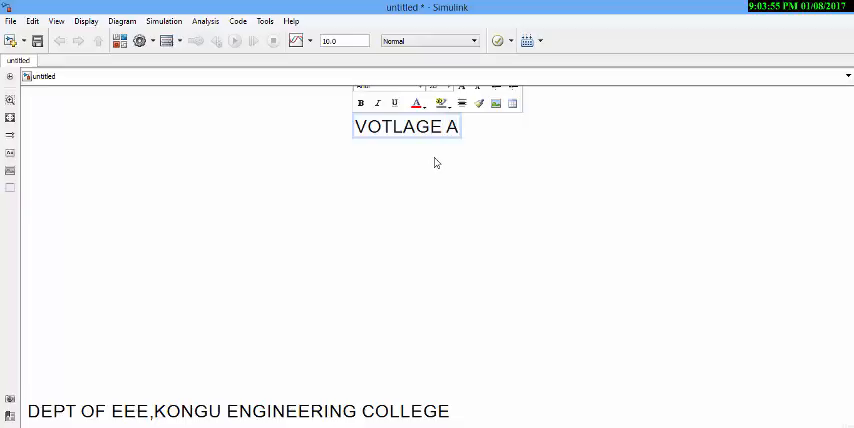
text(ND CUR)
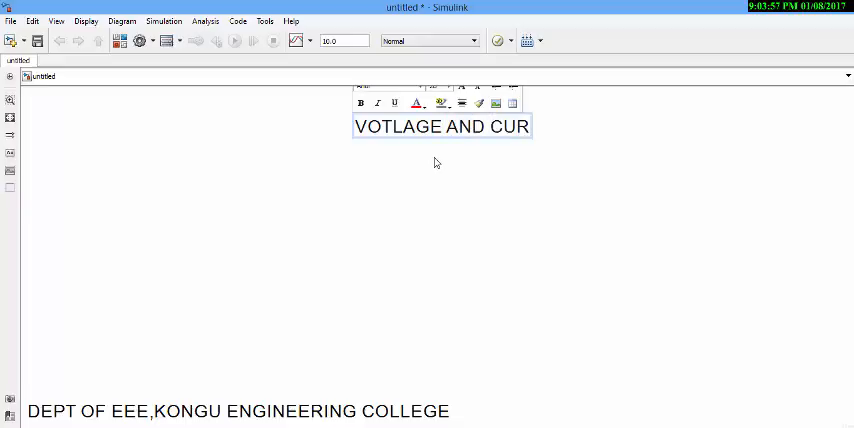
text(RENT)
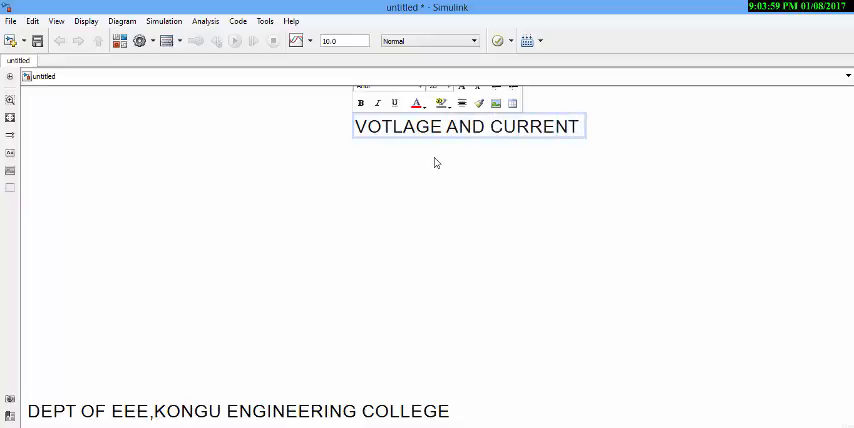
text(IN SER)
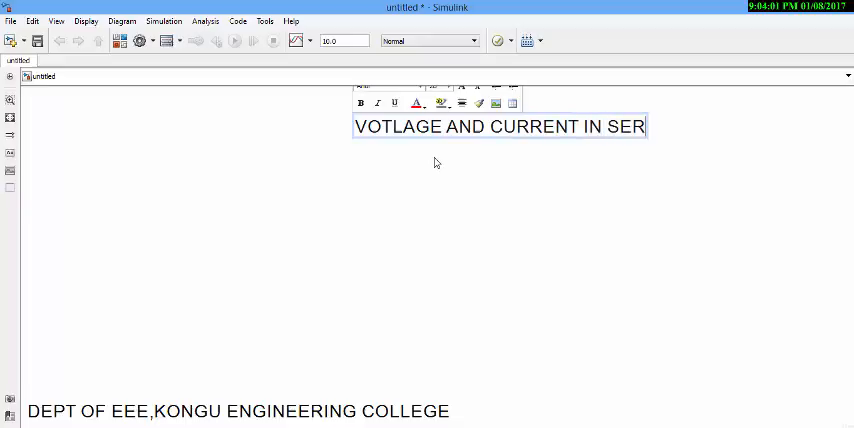
text(IES C)
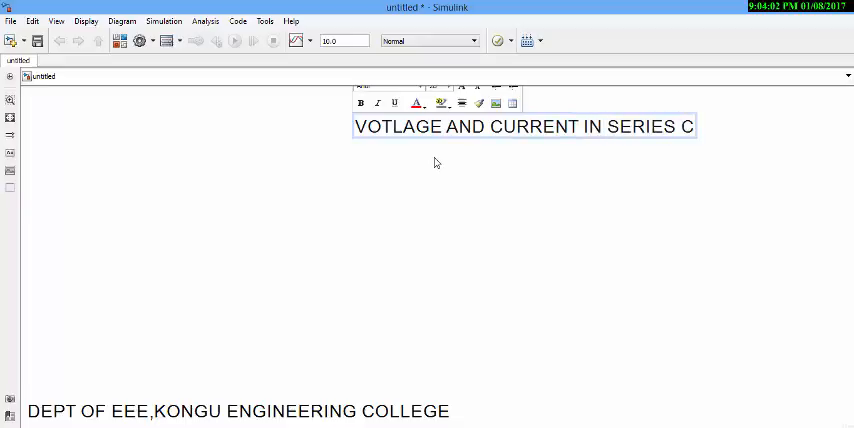
text(IRCUIT)
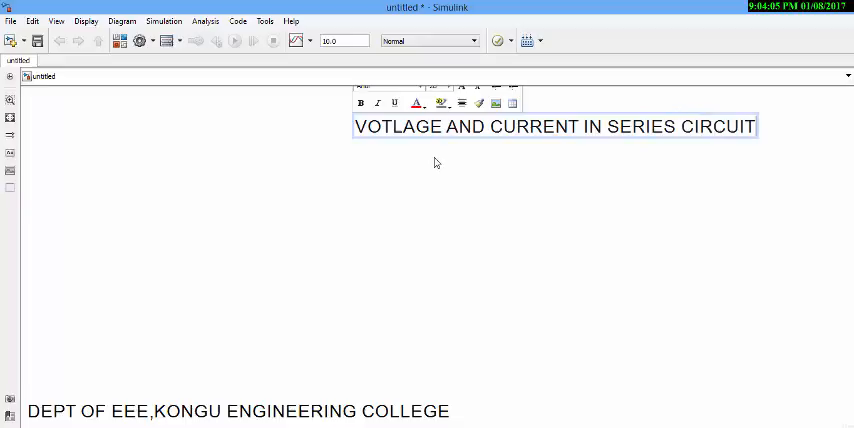
mouse_move(408, 185)
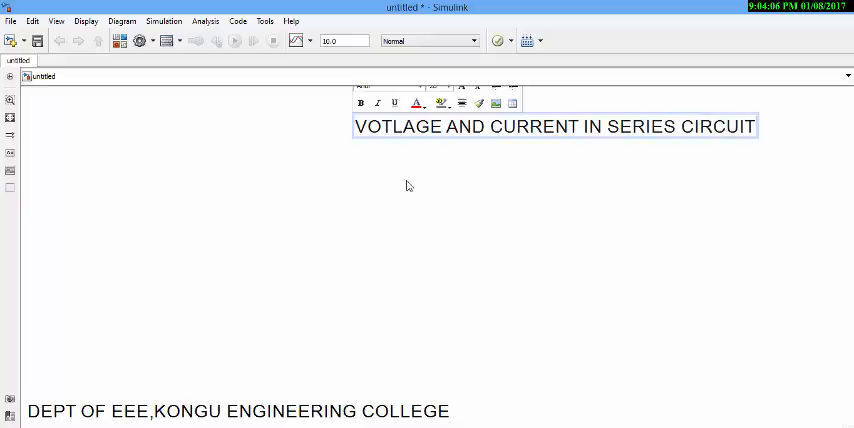
click(389, 172)
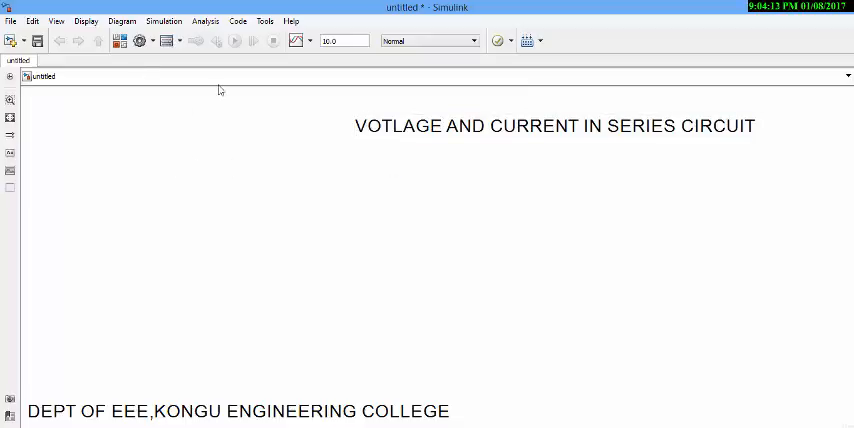
mouse_move(235, 110)
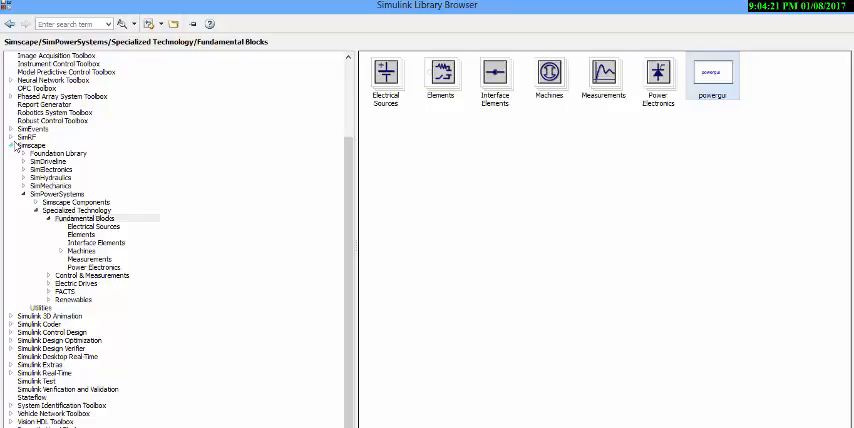
Step: Browse Simscape > SimPowerSystems and open the Fundamental Blocks library to show Electrical Sources
click(12, 240)
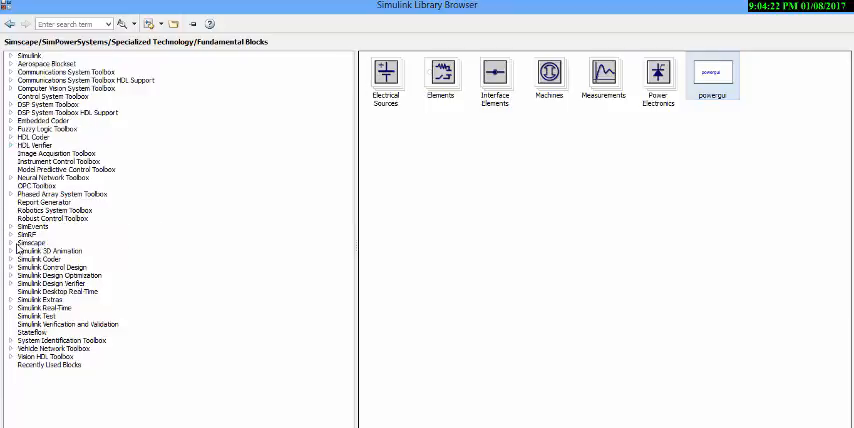
click(18, 241)
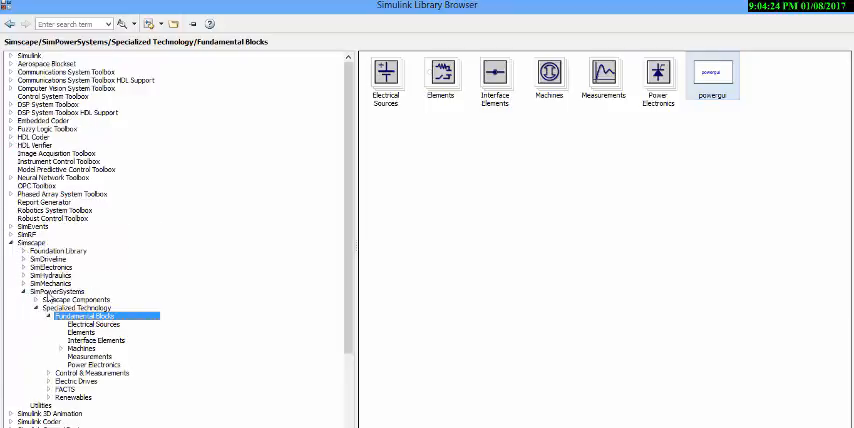
click(58, 291)
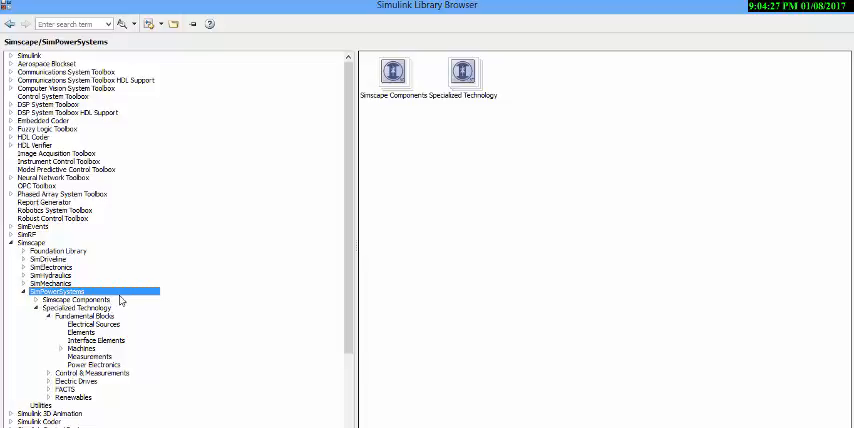
mouse_move(316, 235)
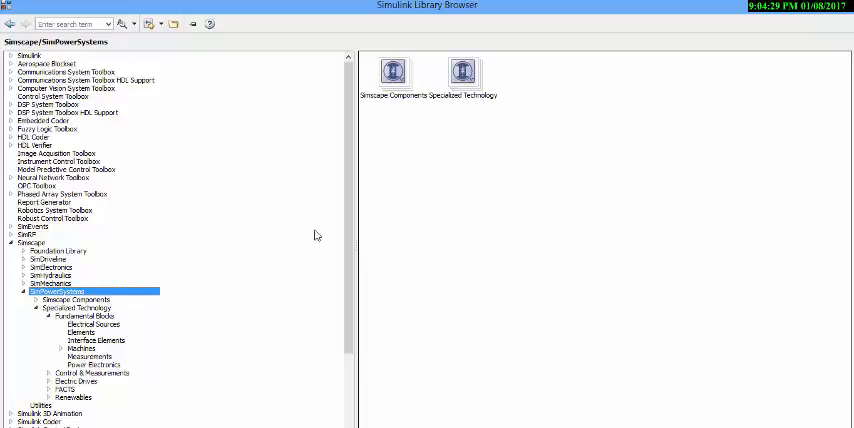
mouse_move(503, 111)
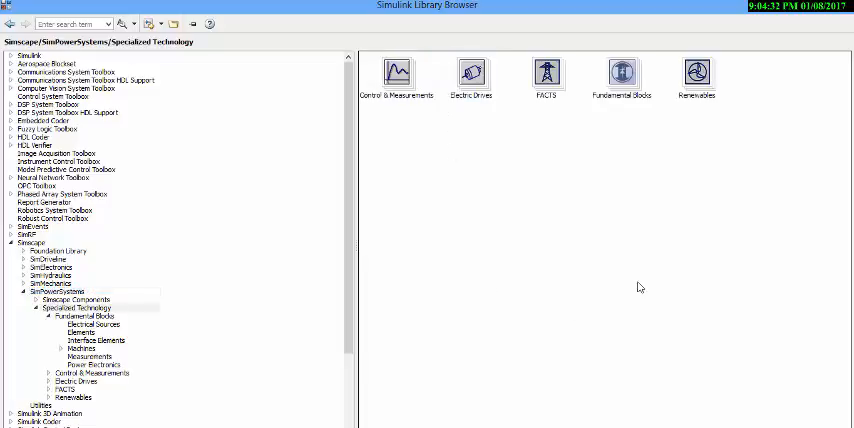
mouse_move(366, 218)
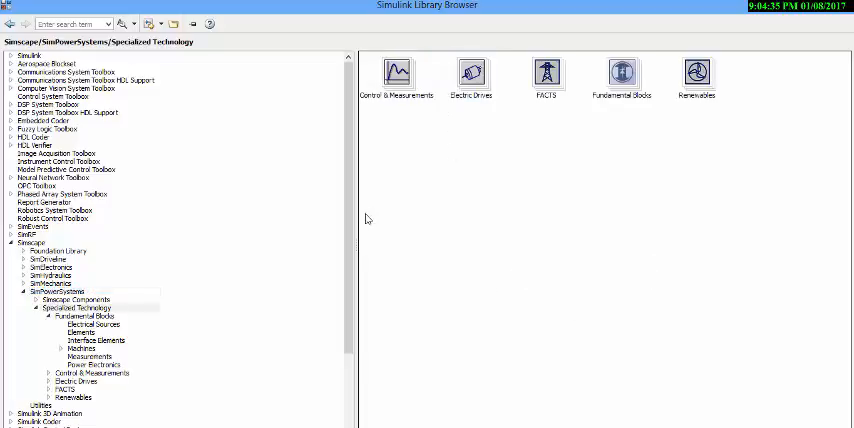
click(622, 75)
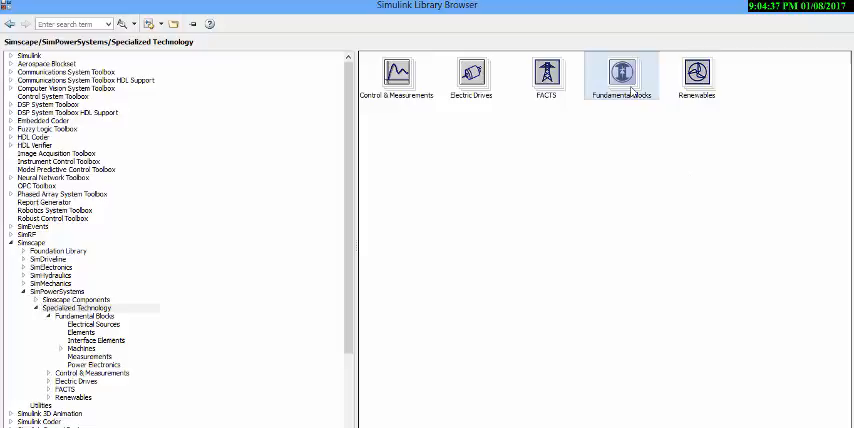
double_click(621, 75)
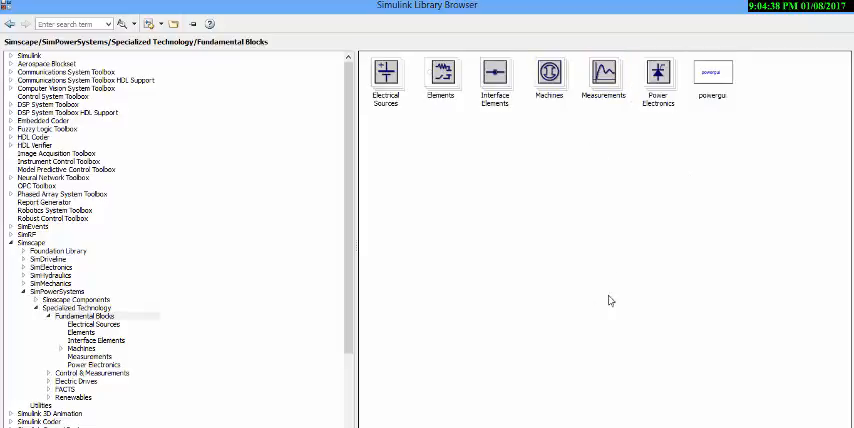
mouse_move(407, 112)
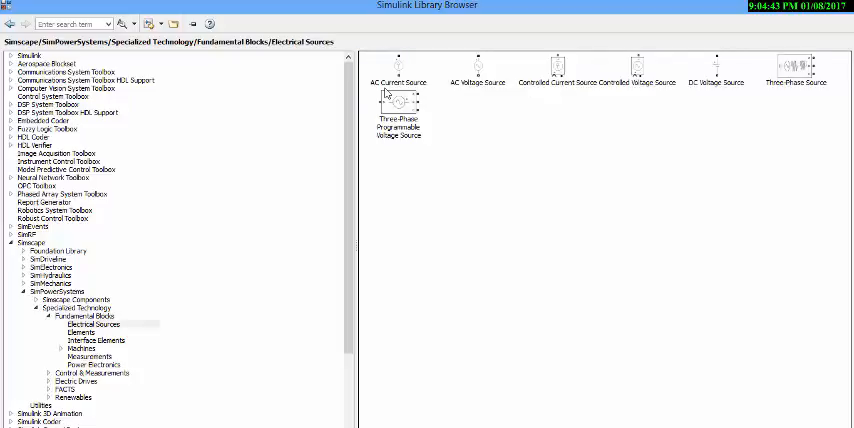
mouse_move(675, 219)
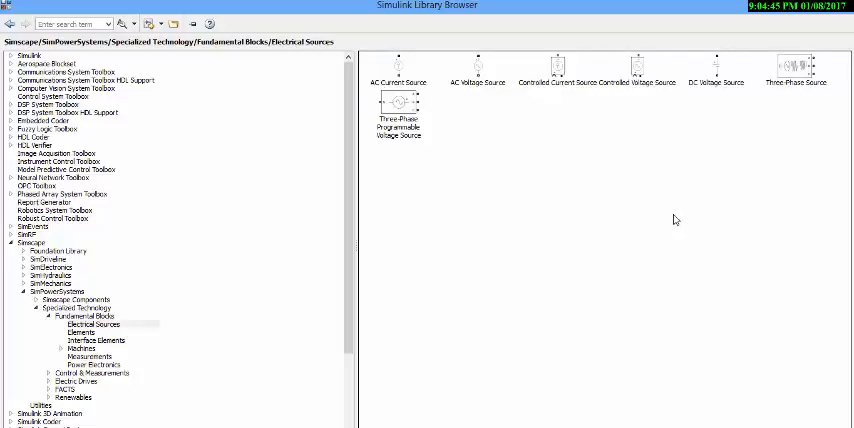
mouse_move(660, 241)
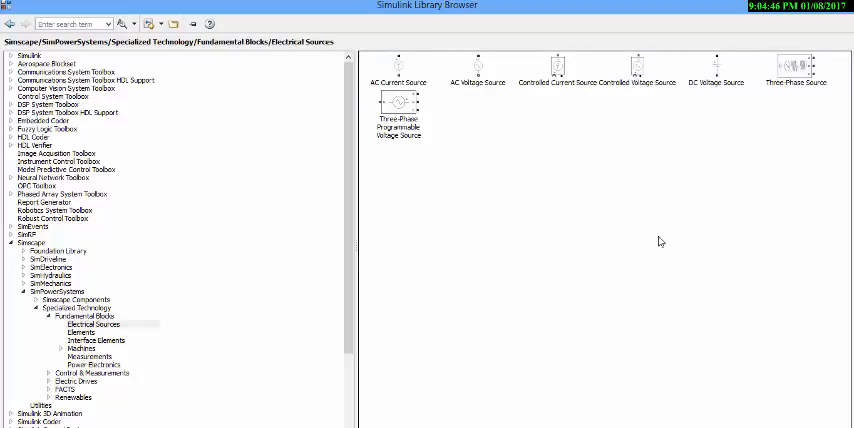
Step: Add the DC Voltage Source to the untitled model, then move back up the library tree
click(716, 68)
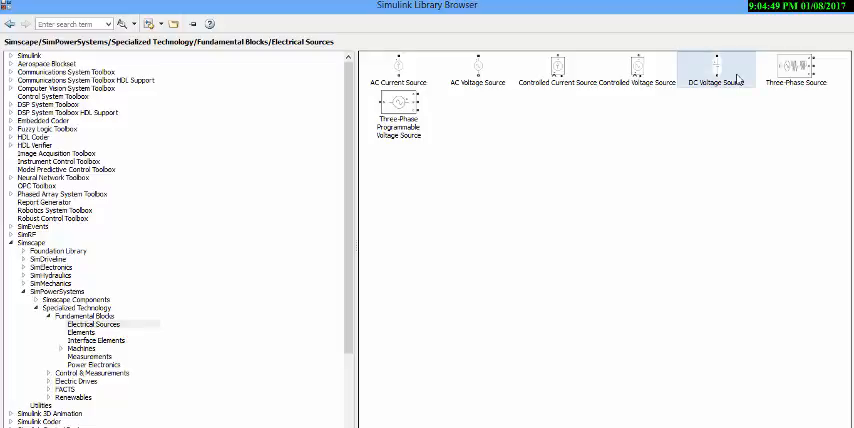
right_click(717, 70)
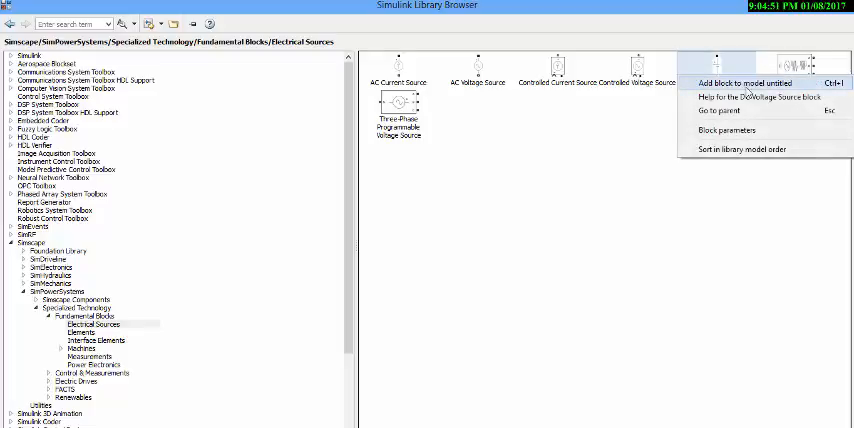
click(63, 291)
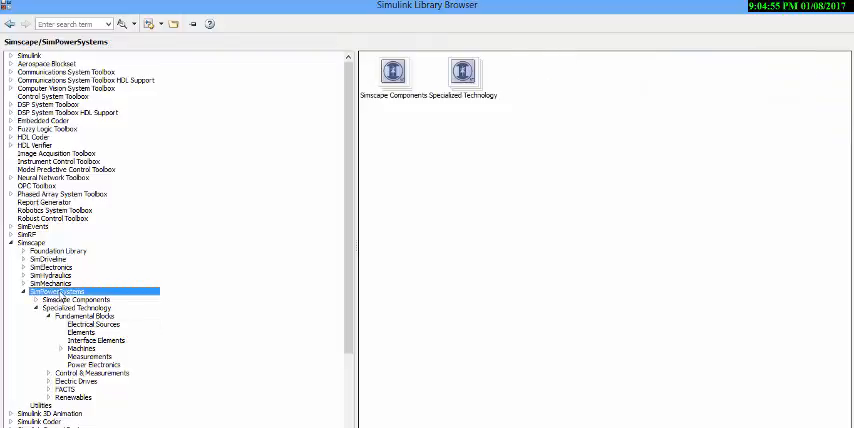
click(76, 308)
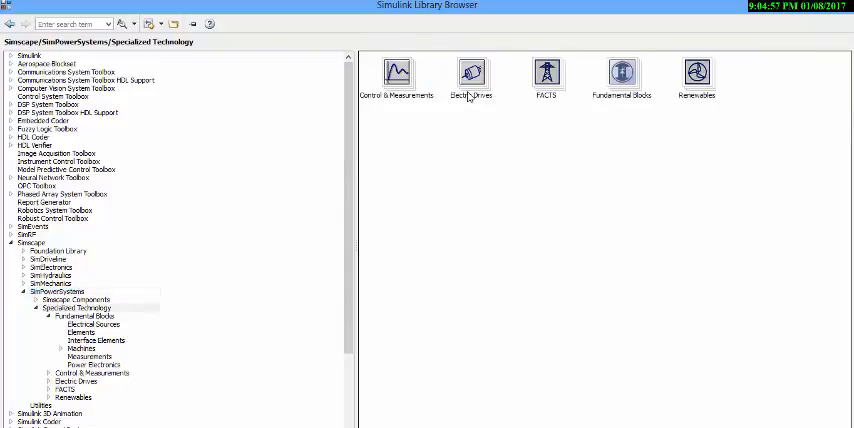
mouse_move(575, 99)
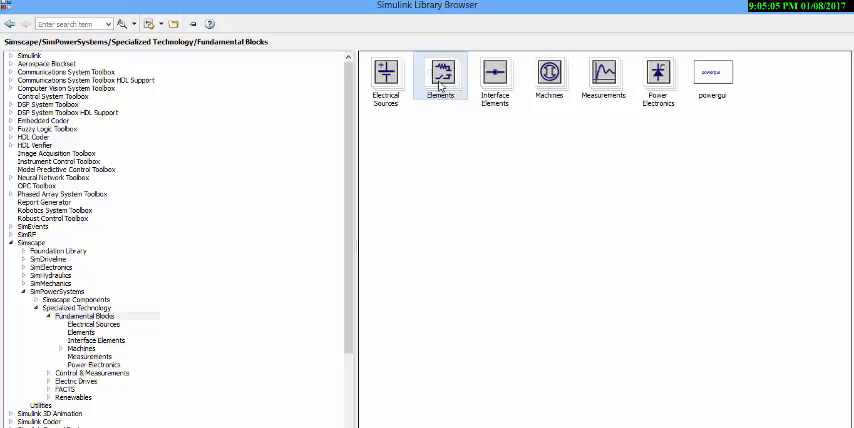
Step: Add the Series RLC Branch from Elements, then return to Specialized Technology
double_click(441, 75)
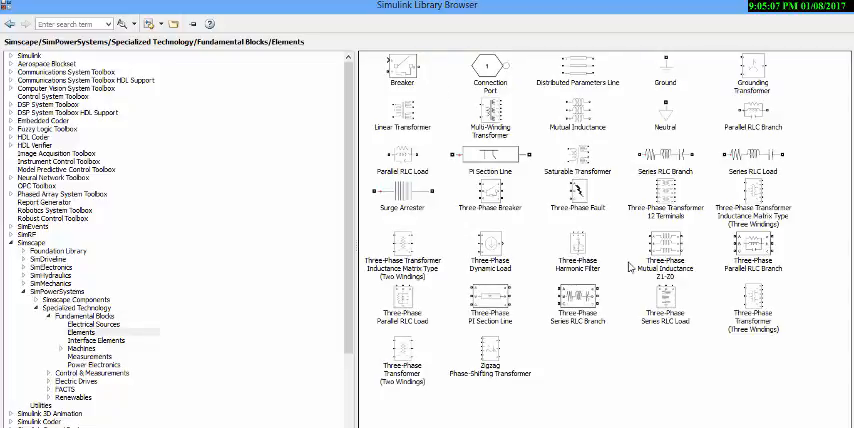
mouse_move(685, 190)
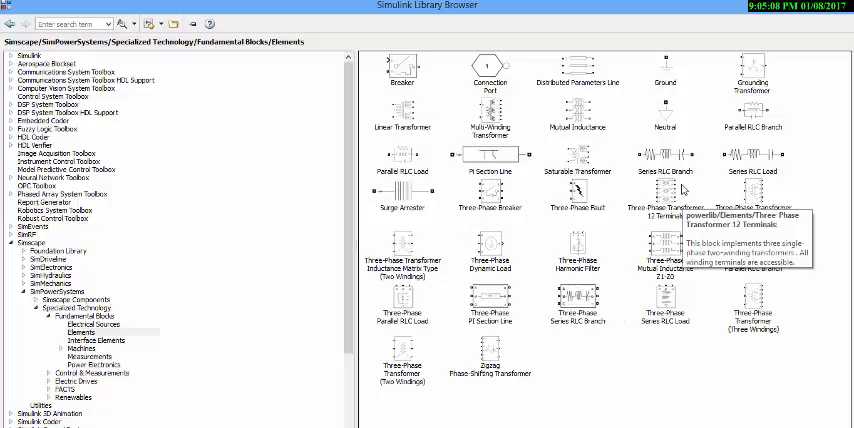
mouse_move(690, 185)
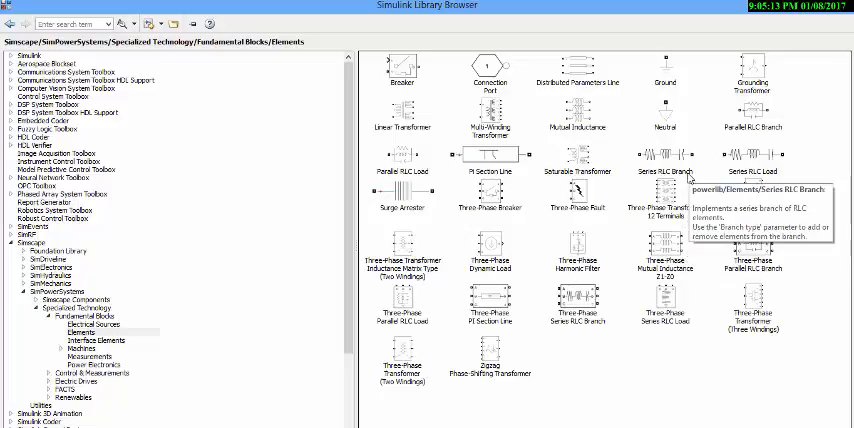
mouse_move(752, 180)
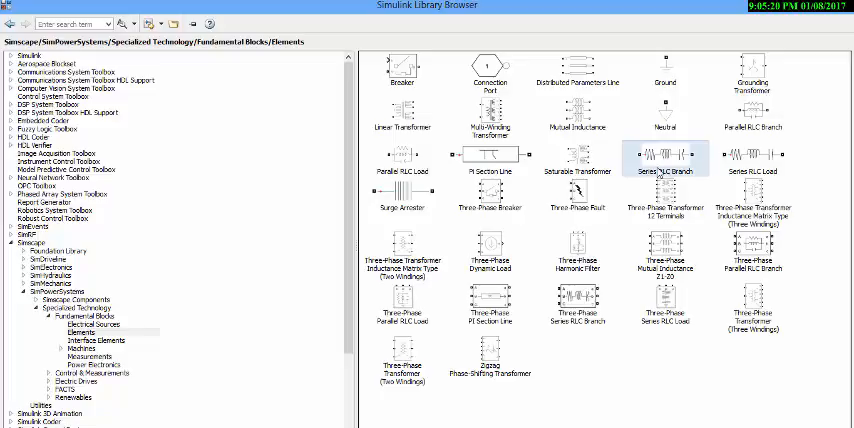
right_click(665, 155)
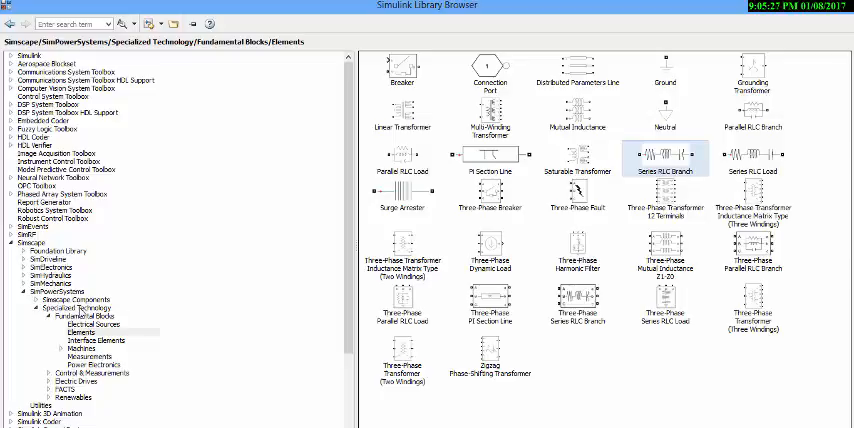
click(80, 307)
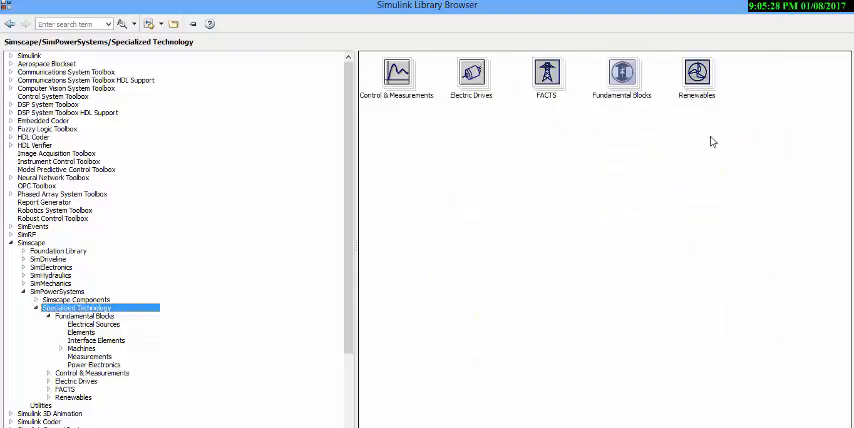
mouse_move(605, 108)
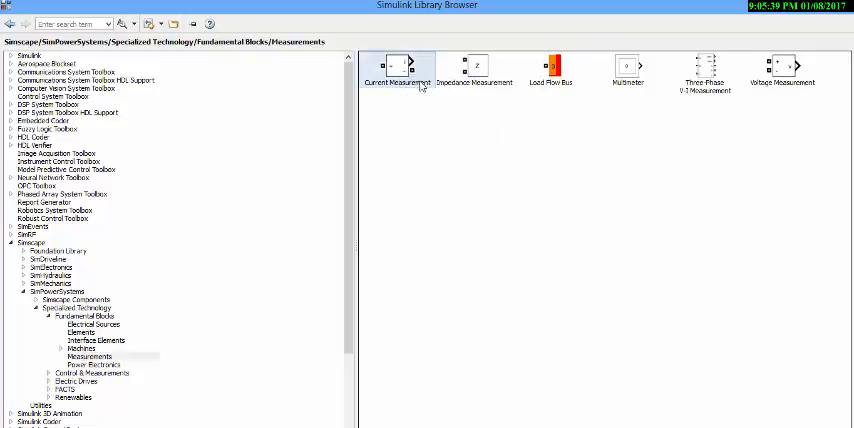
Step: Add the Current Measurement block, then go back to Fundamental Blocks
right_click(782, 66)
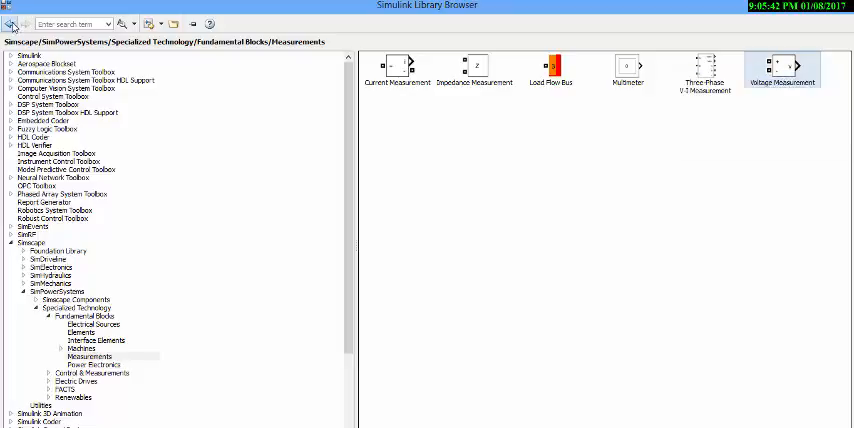
click(85, 315)
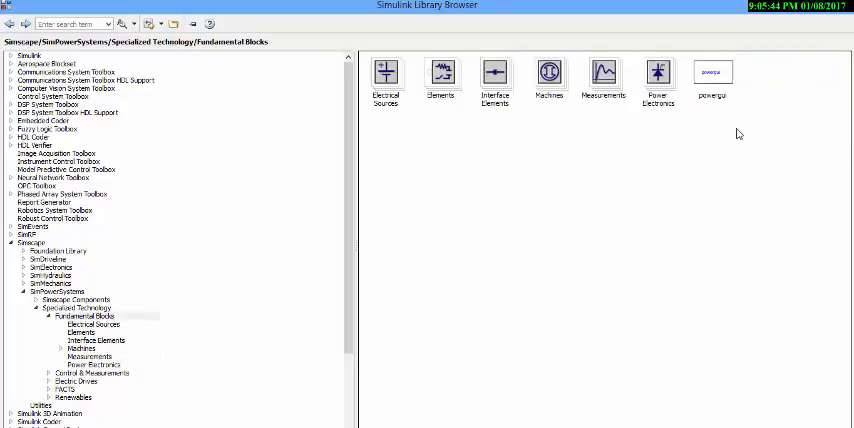
mouse_move(715, 139)
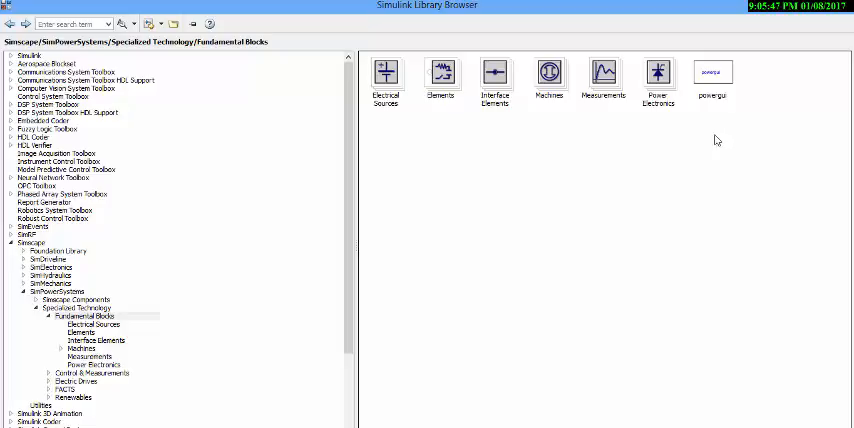
mouse_move(716, 104)
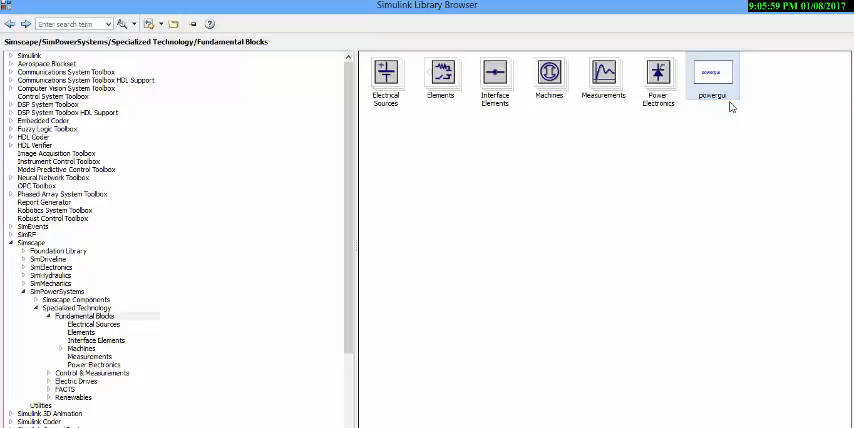
Step: Add the powergui block, then Display blocks from Simulink > Sinks
right_click(711, 80)
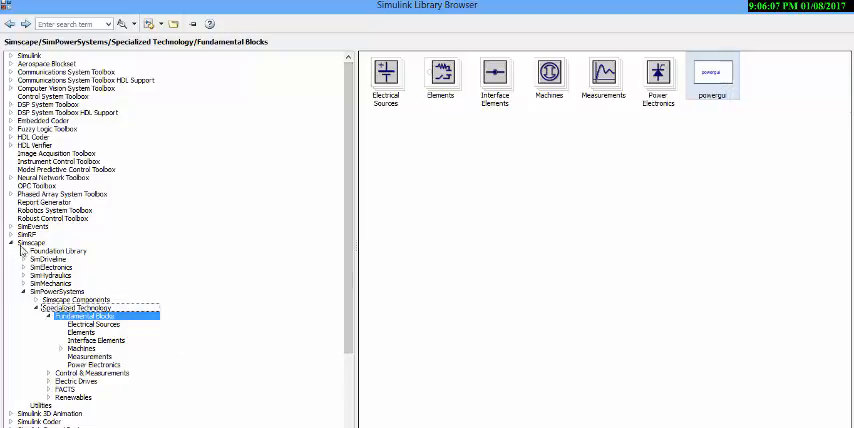
click(10, 242)
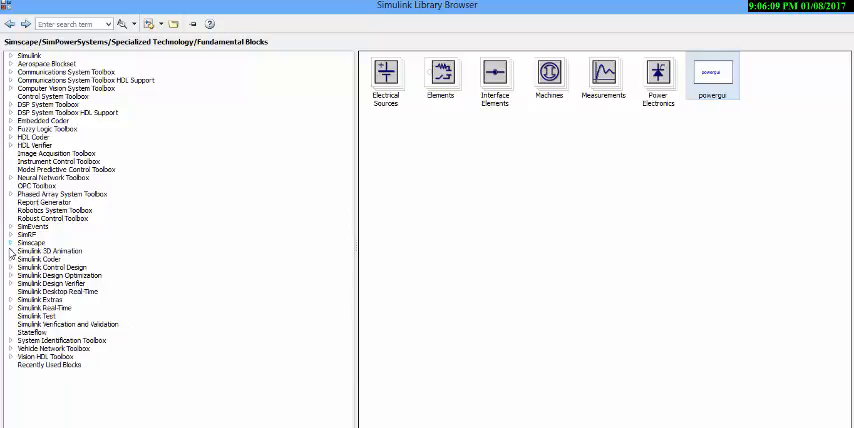
click(10, 55)
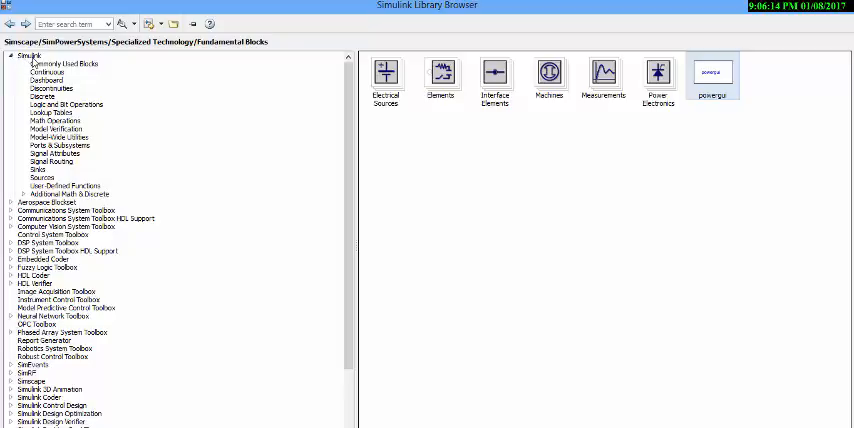
click(29, 55)
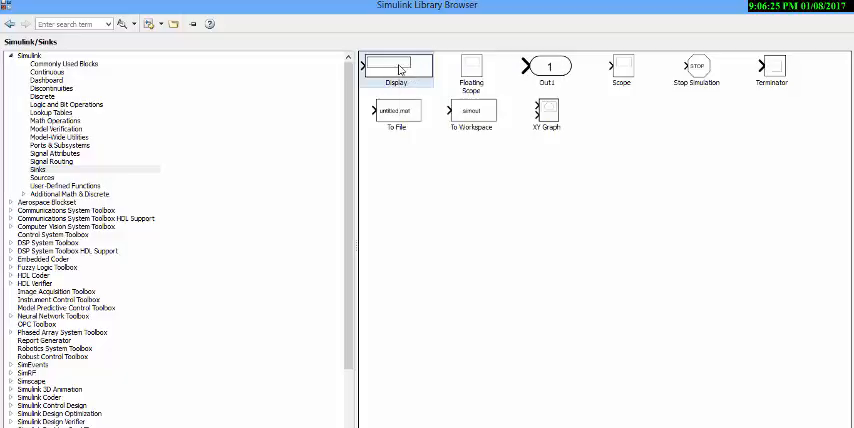
right_click(396, 65)
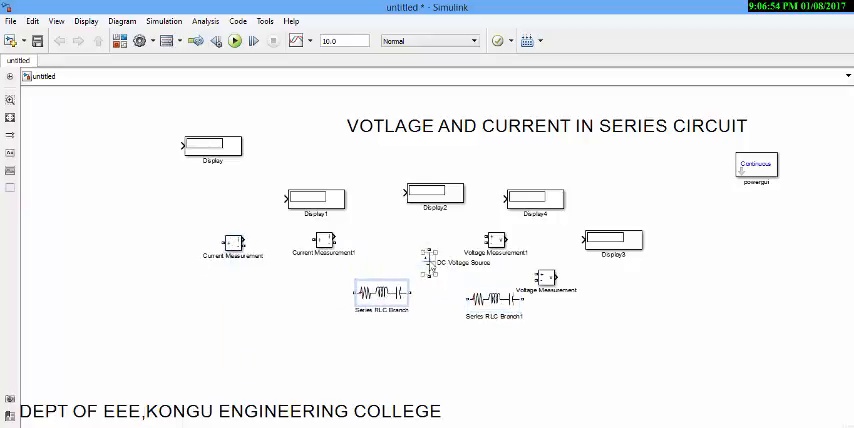
Step: Drag the DC Voltage Source block to the lower left of the canvas
drag(430, 258, 172, 318)
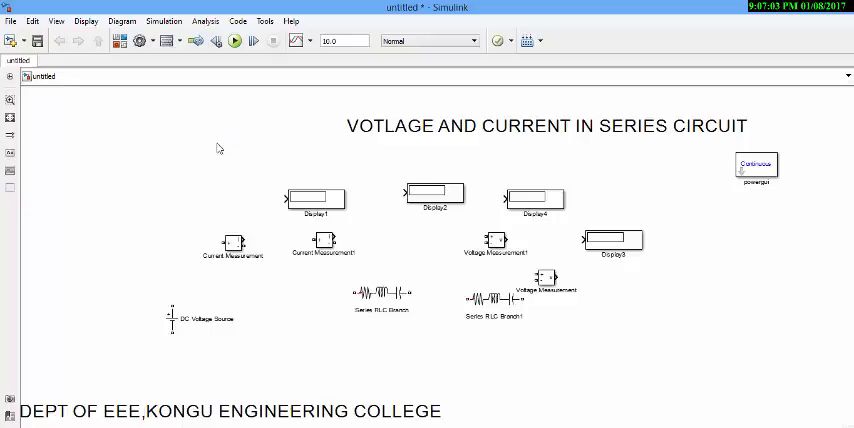
mouse_move(211, 151)
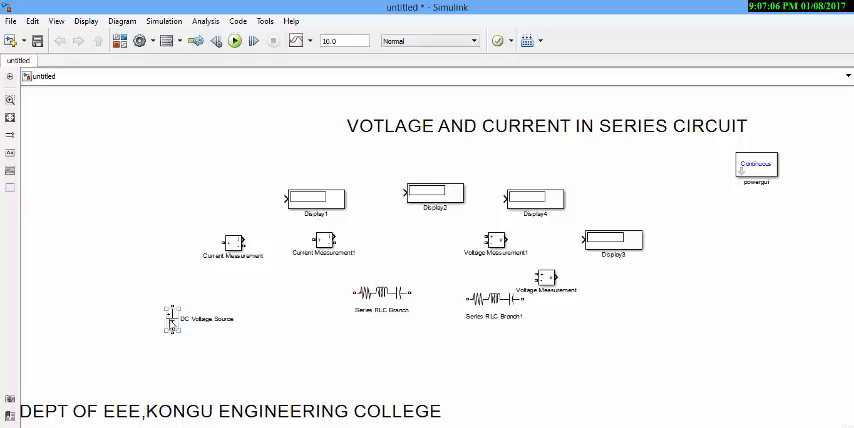
Step: Line up the DC source, current measurements and RLC branches into a connected series loop
drag(172, 320, 100, 280)
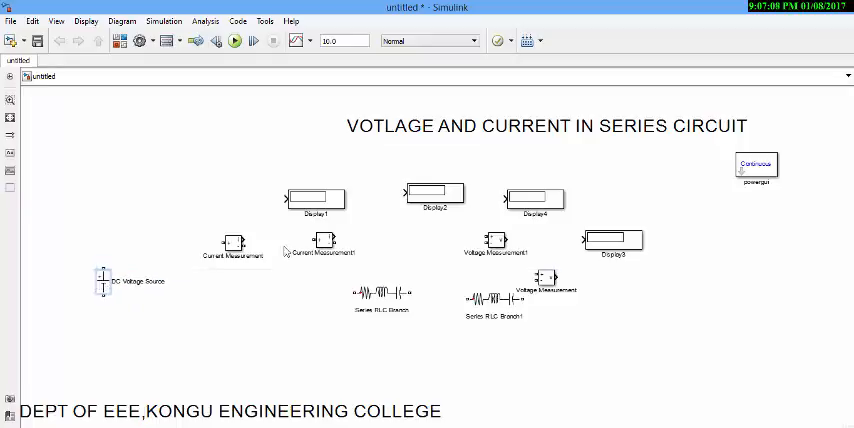
drag(320, 243, 398, 243)
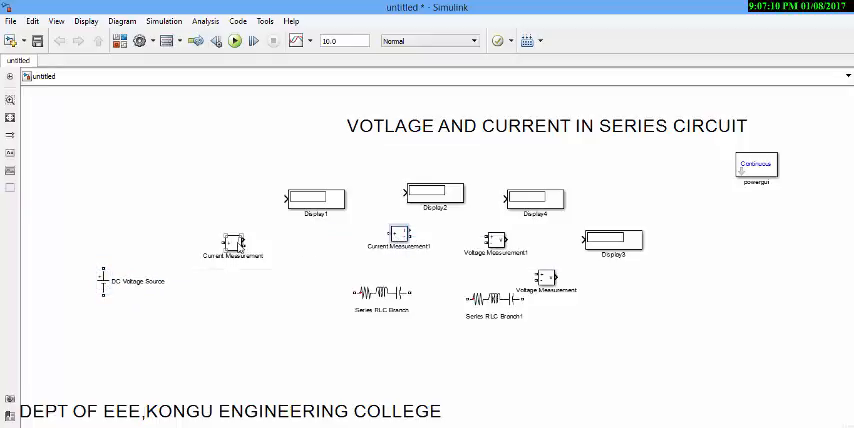
drag(232, 245, 175, 248)
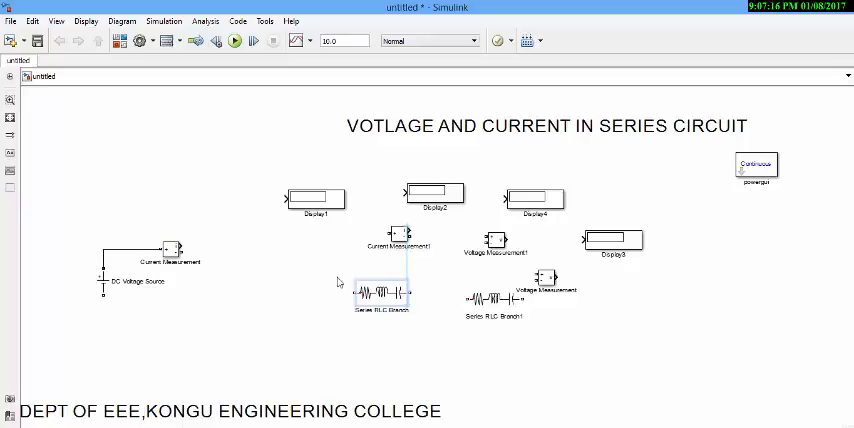
drag(383, 293, 308, 248)
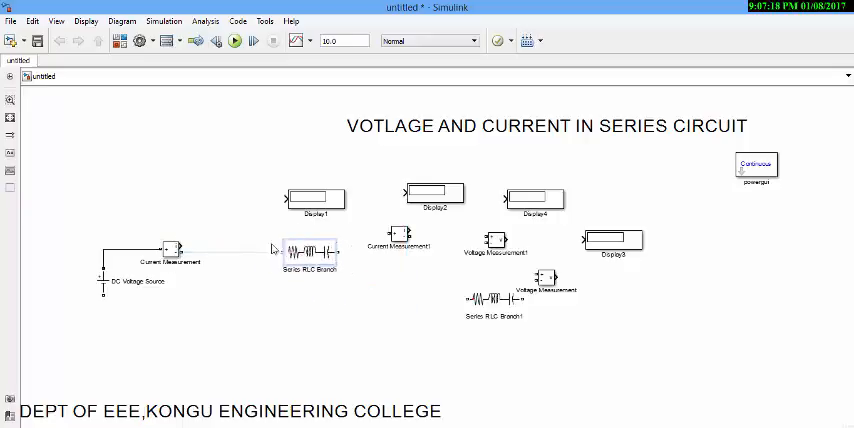
drag(310, 249, 265, 251)
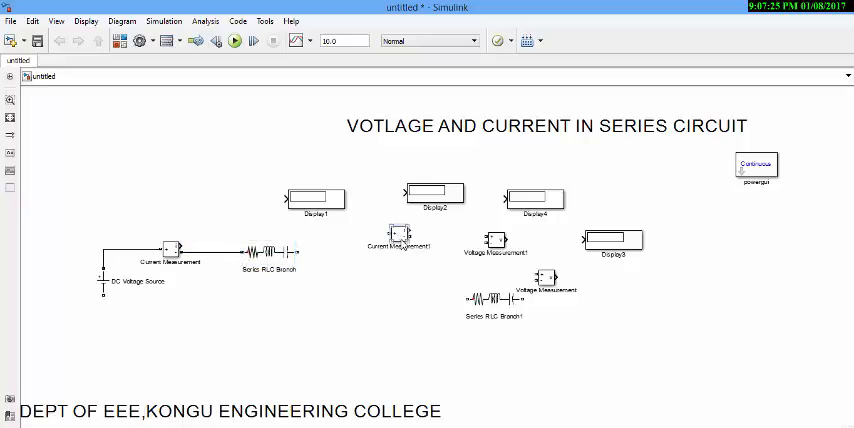
drag(400, 245, 377, 258)
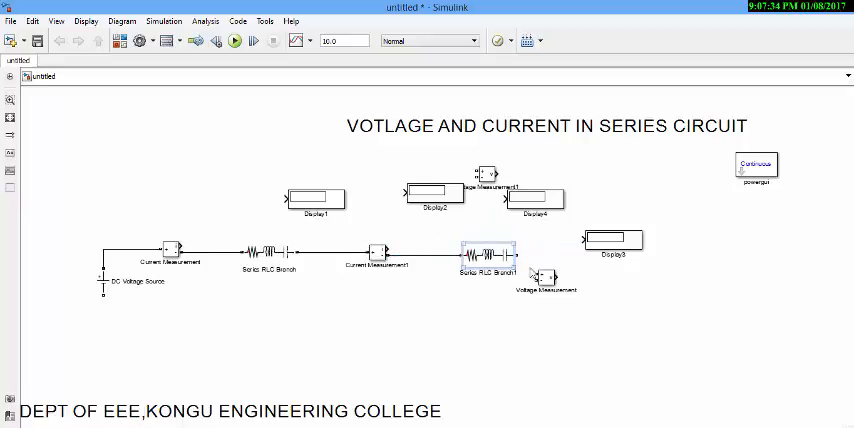
Step: Move the voltage measurement aside and reposition Display1 to the top left
drag(545, 277, 592, 200)
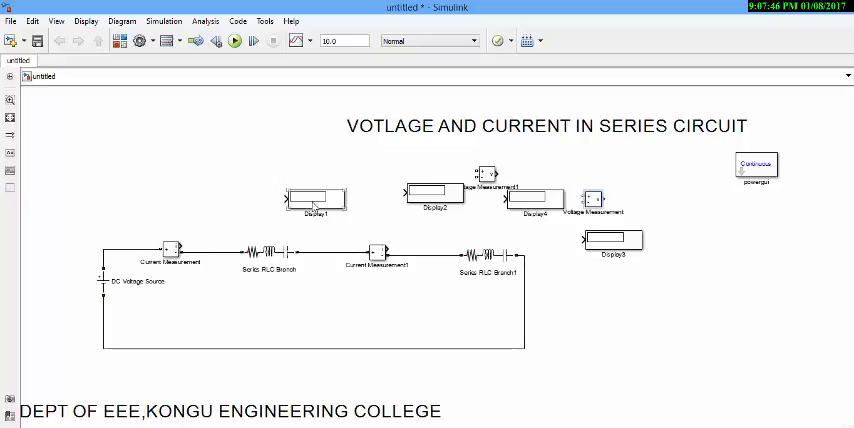
drag(315, 198, 198, 212)
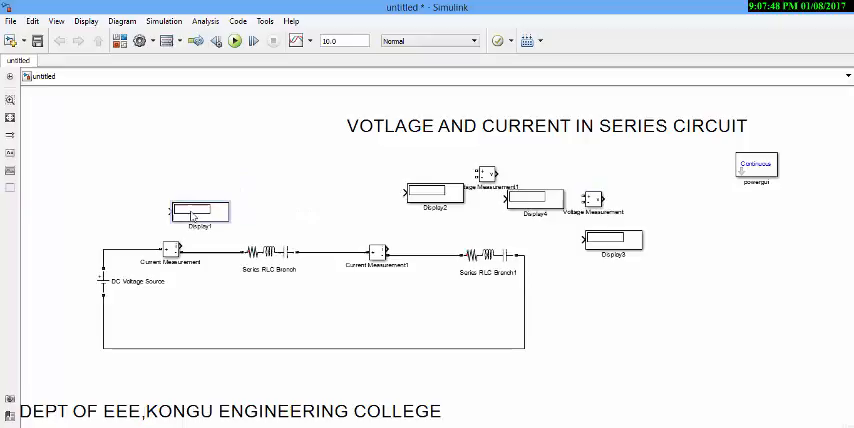
drag(198, 213, 203, 147)
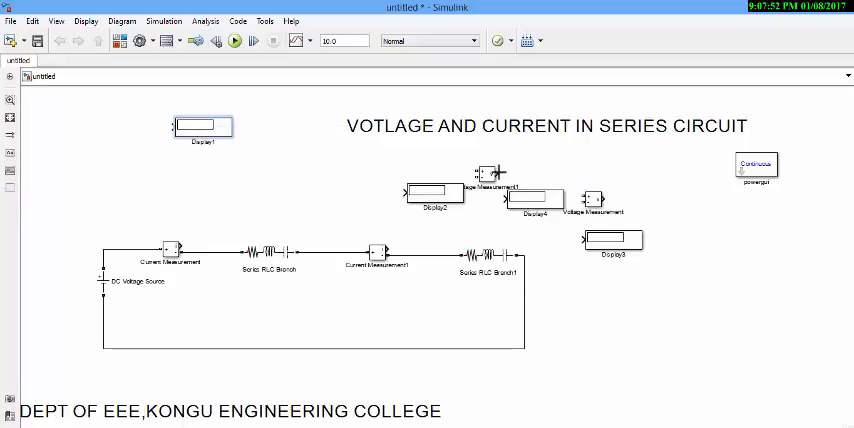
Step: Place Voltage Measurements above both branches and wire measurement outputs to Display1–Display4
drag(480, 175, 293, 205)
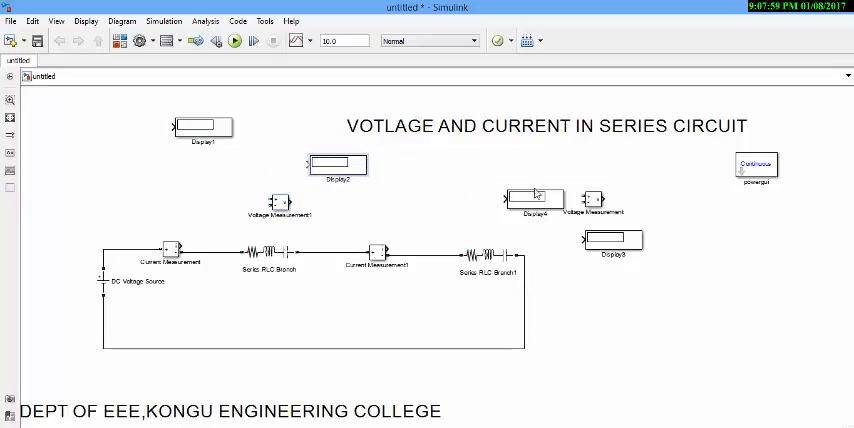
drag(535, 195, 425, 220)
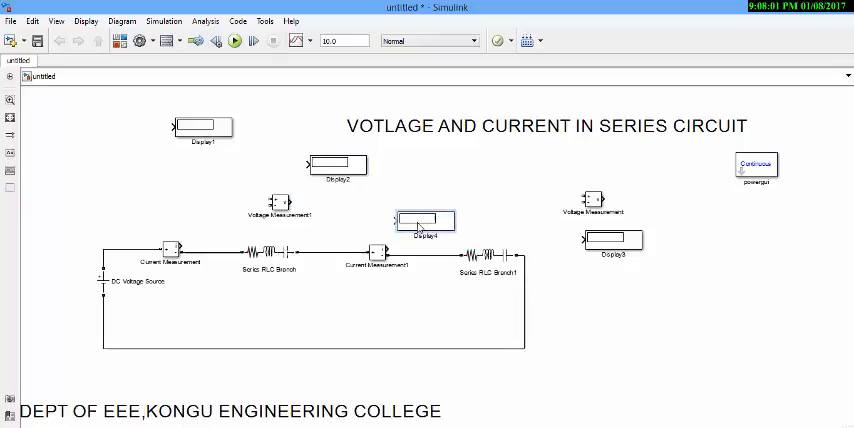
drag(205, 128, 210, 226)
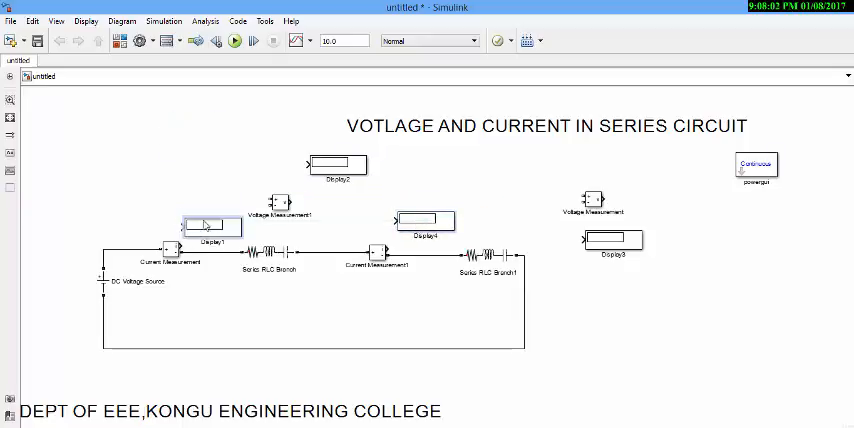
drag(210, 226, 183, 203)
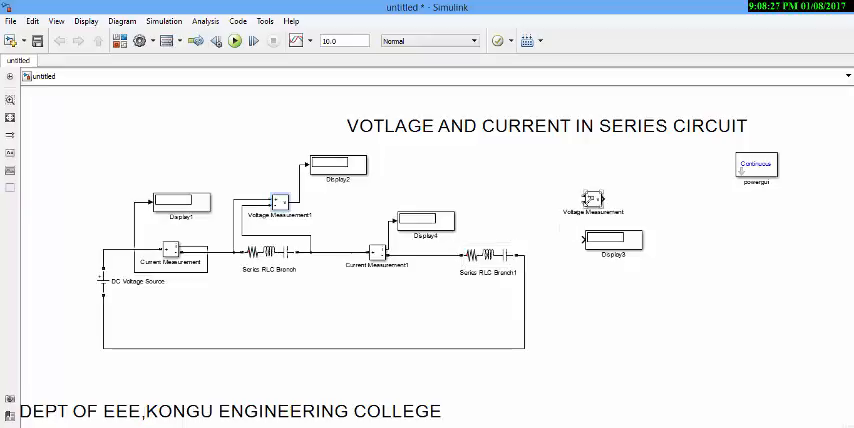
drag(593, 200, 530, 220)
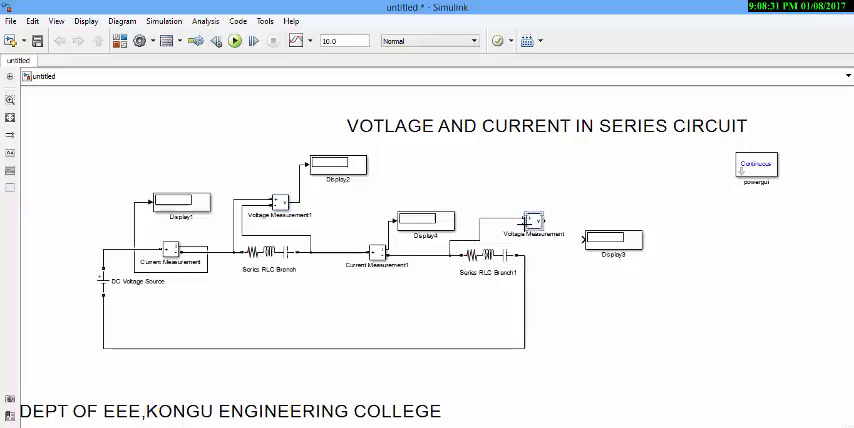
click(525, 235)
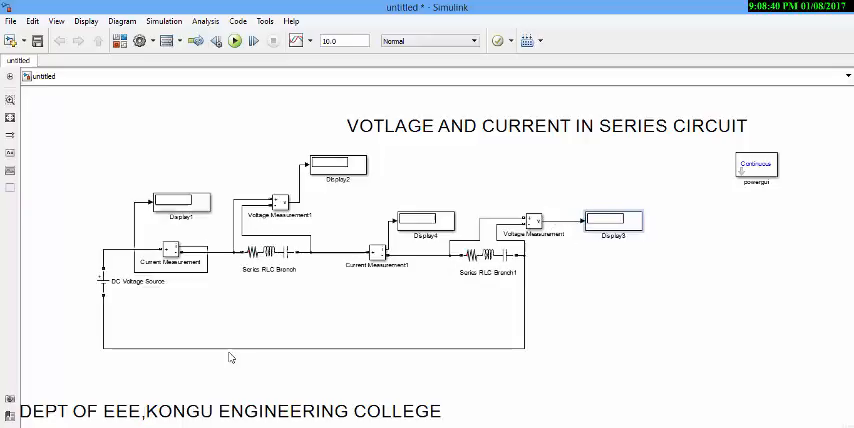
mouse_move(278, 332)
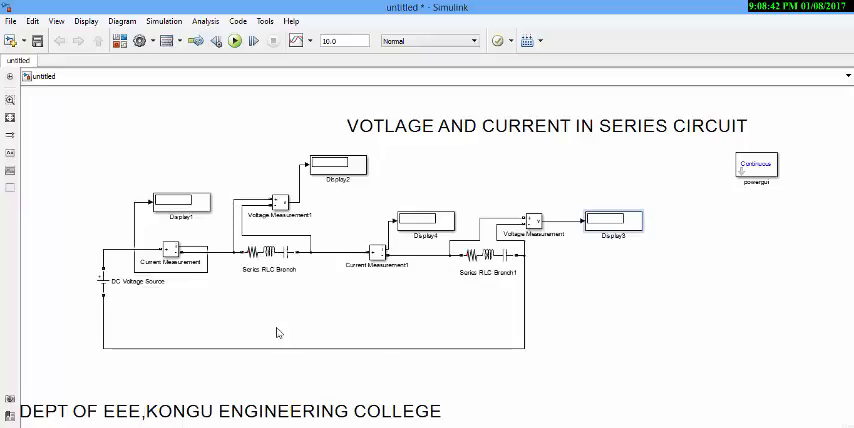
mouse_move(256, 309)
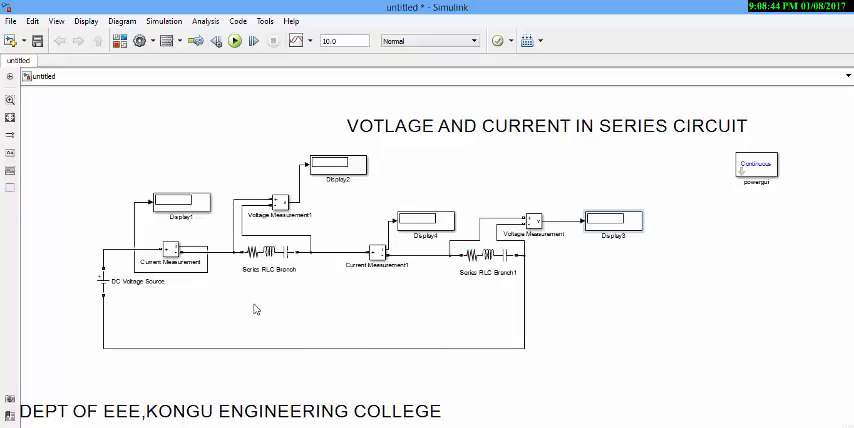
mouse_move(311, 376)
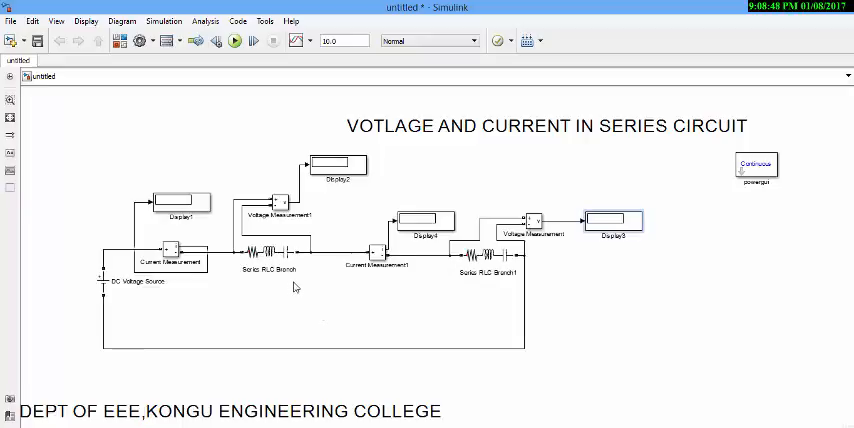
Step: Set the first Series RLC Branch resistance to 100 ohms
click(267, 240)
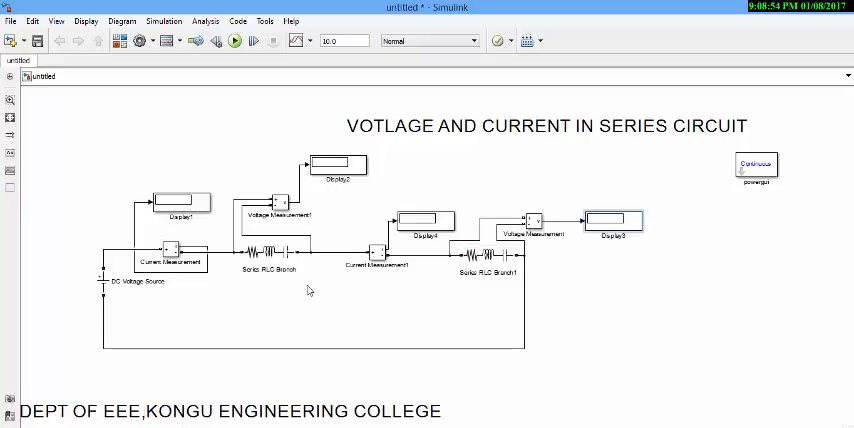
click(270, 248)
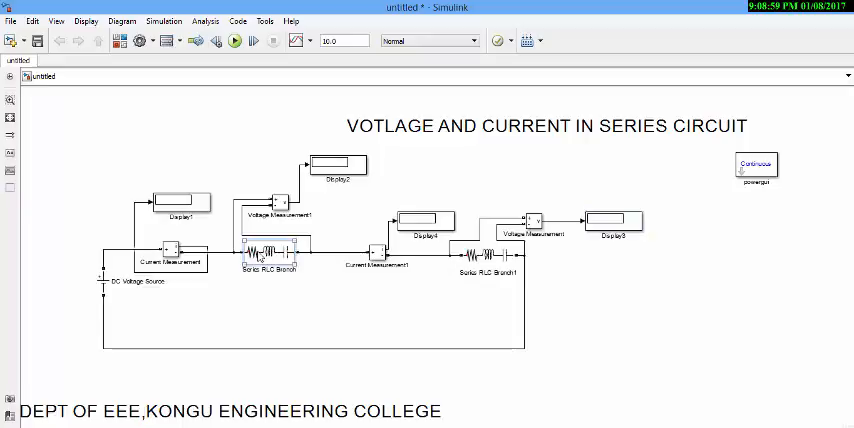
double_click(268, 245)
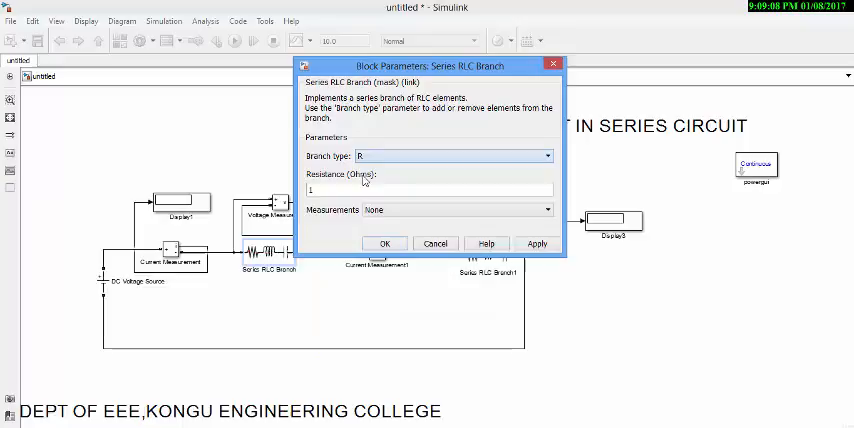
click(450, 189)
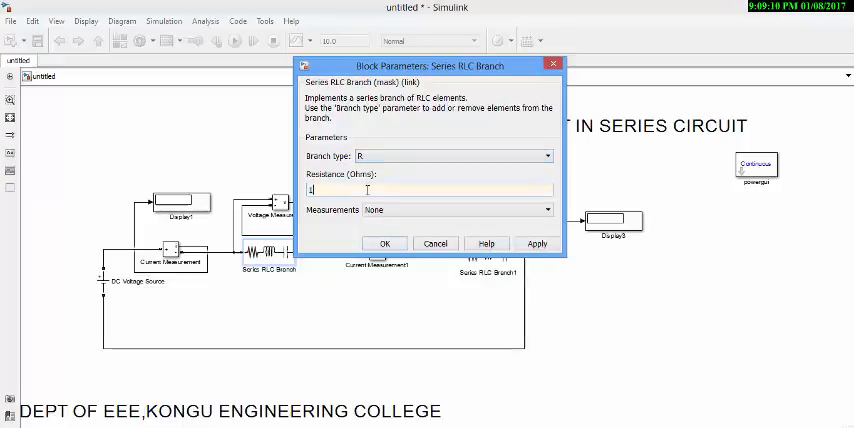
text(100)
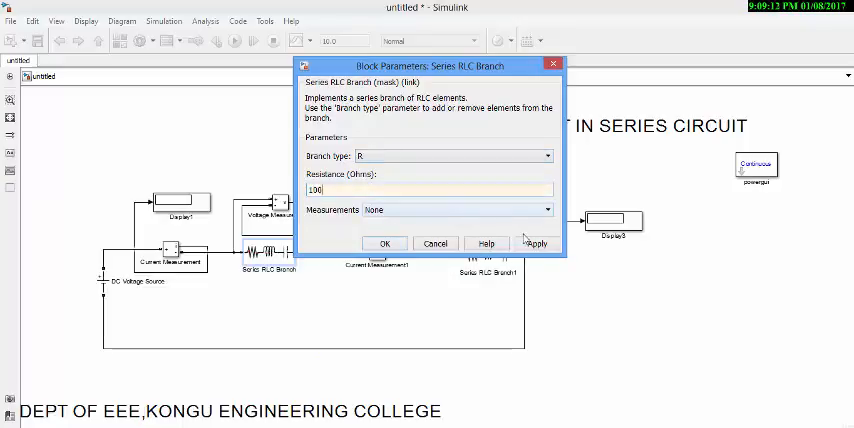
click(385, 243)
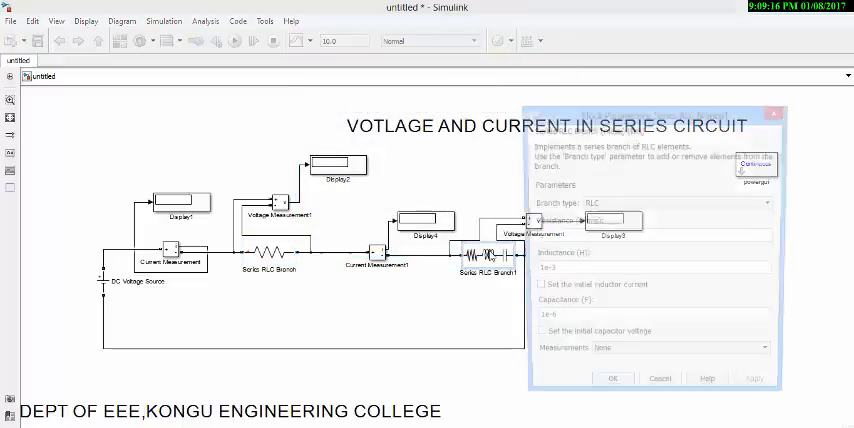
Step: Make the second branch type R with a 50-ohm resistance
click(770, 203)
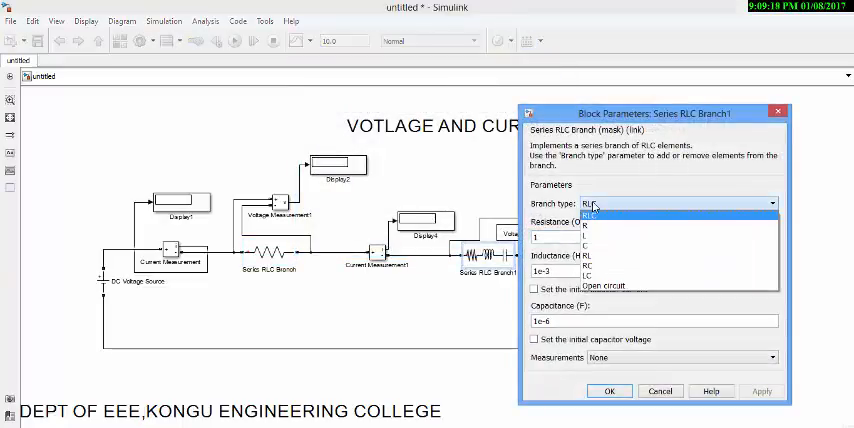
mouse_move(600, 238)
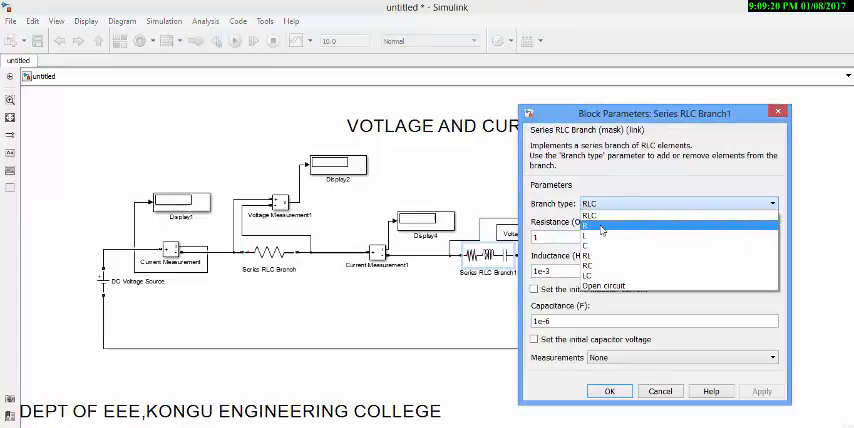
click(589, 231)
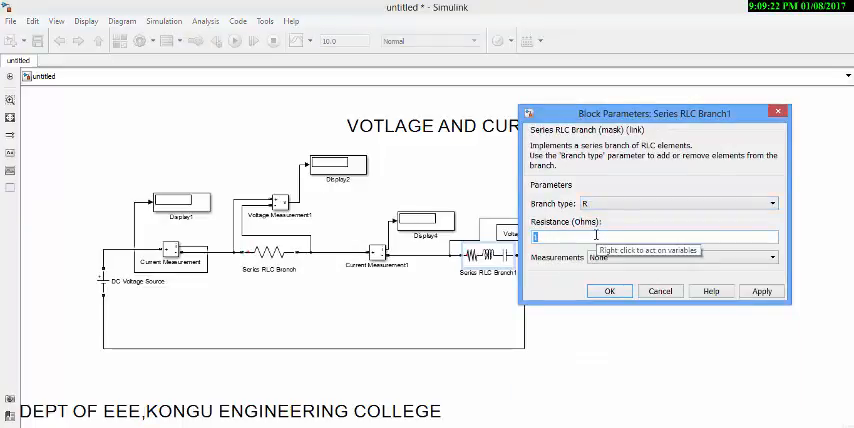
text(50)
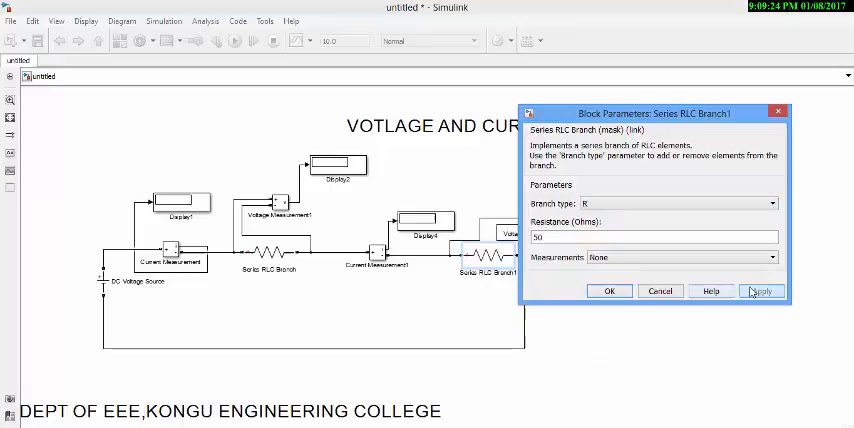
click(610, 291)
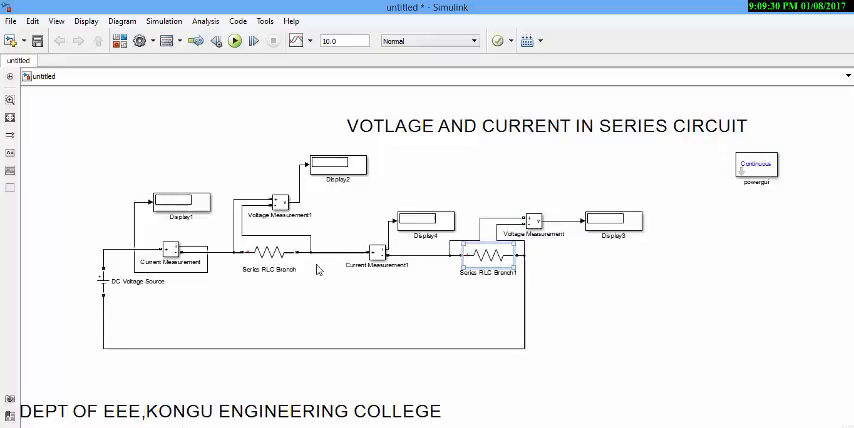
Step: Change the DC Voltage Source amplitude to 200 V
double_click(112, 280)
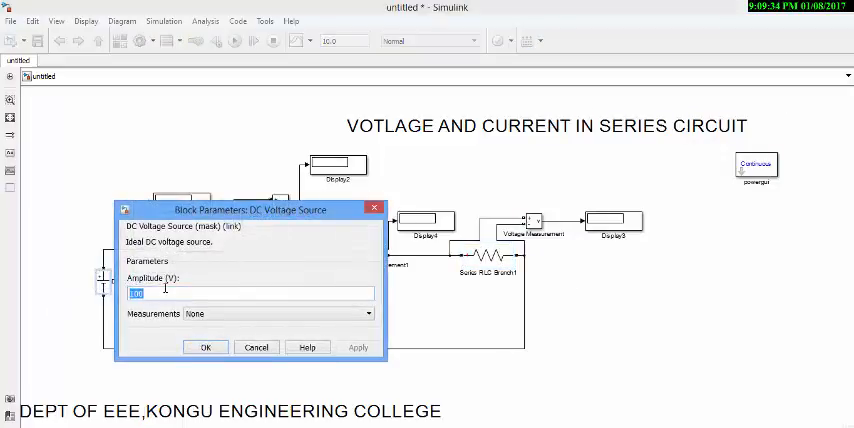
text(200)
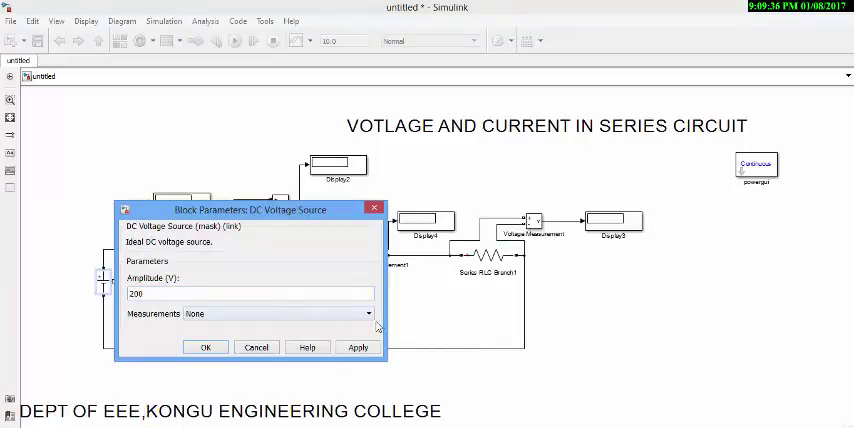
click(205, 347)
text(cas)
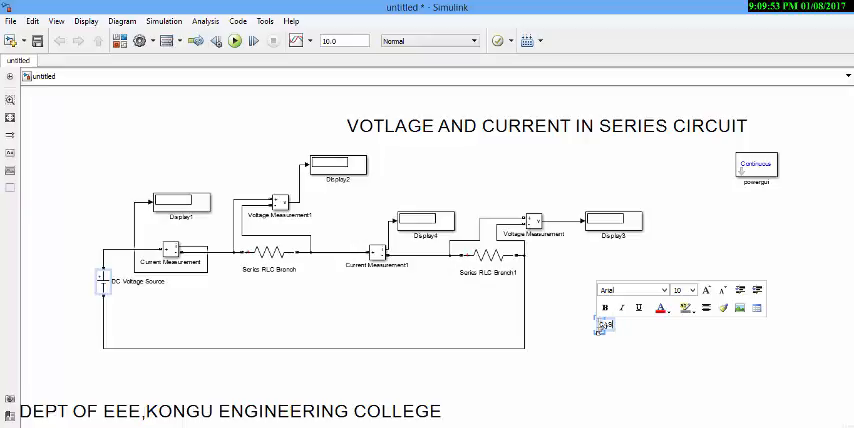
Step: Start the CASE 1 annotation with its text at font size 16
text(SE 1)
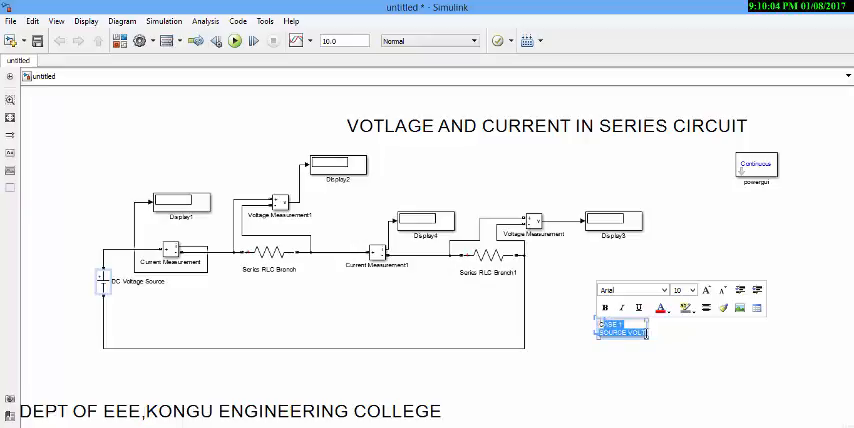
click(690, 290)
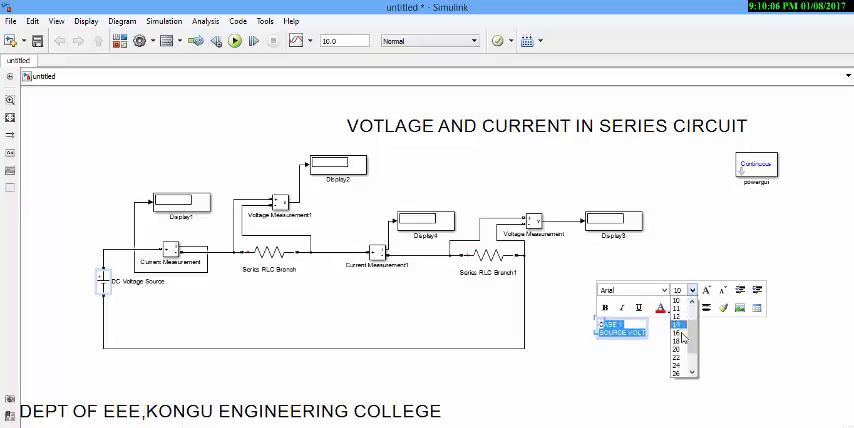
click(680, 325)
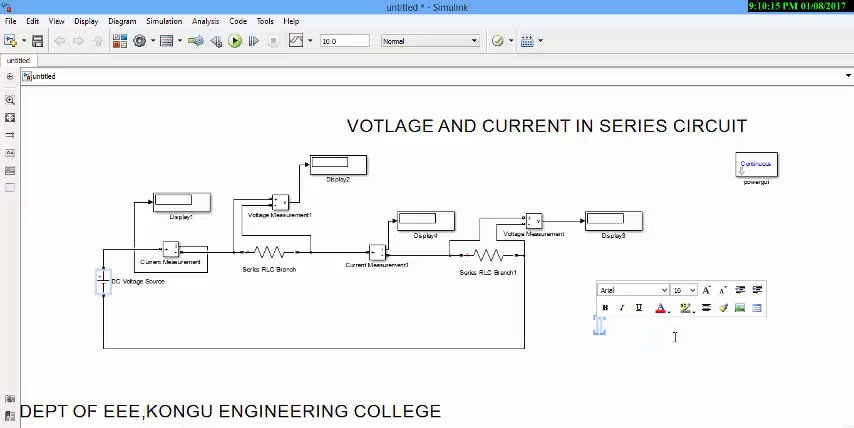
text(CASE 1)
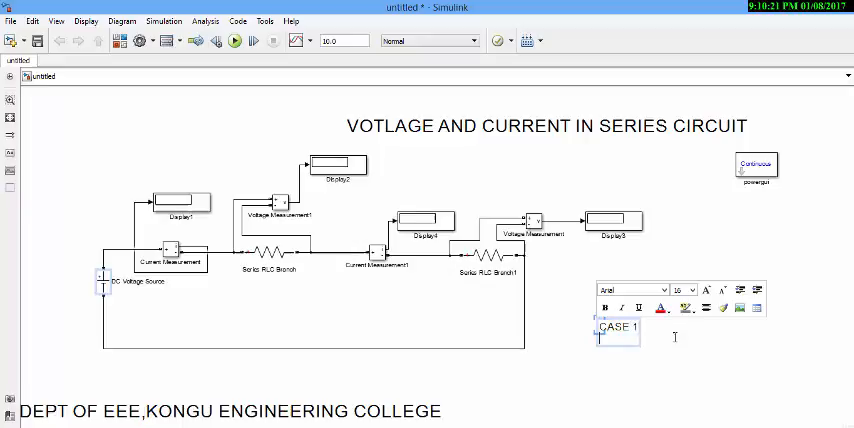
Step: Type VS = 200, R1= 100, R2=50, then blank VI = and V2 = lines
text(VS =)
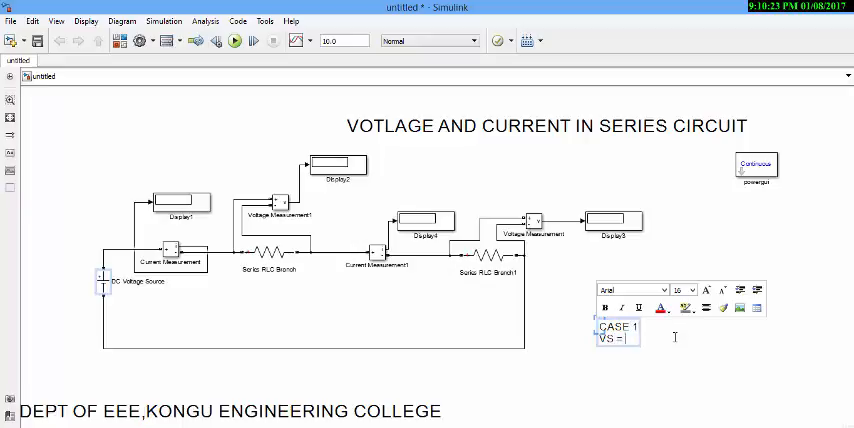
text(200)
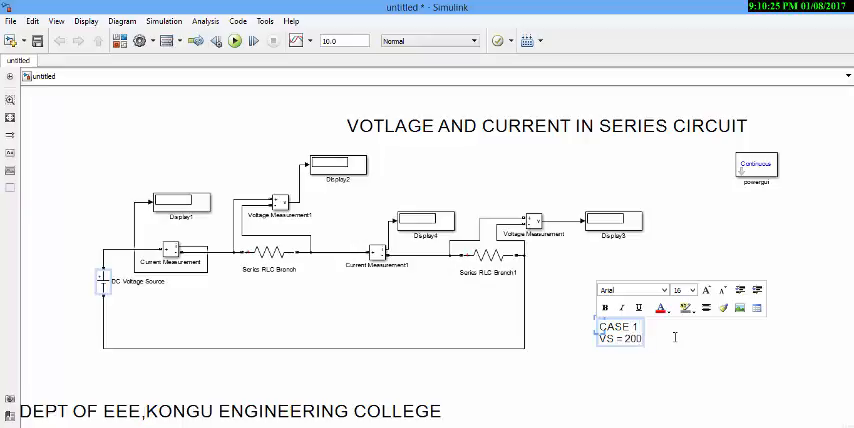
text(V)
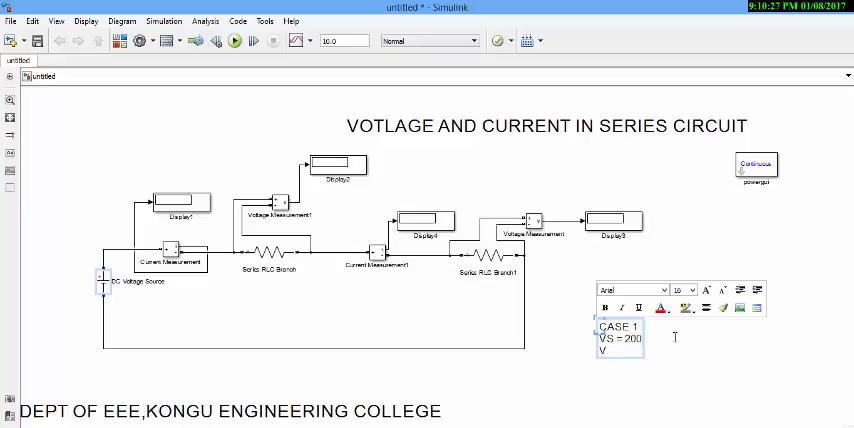
text(1)
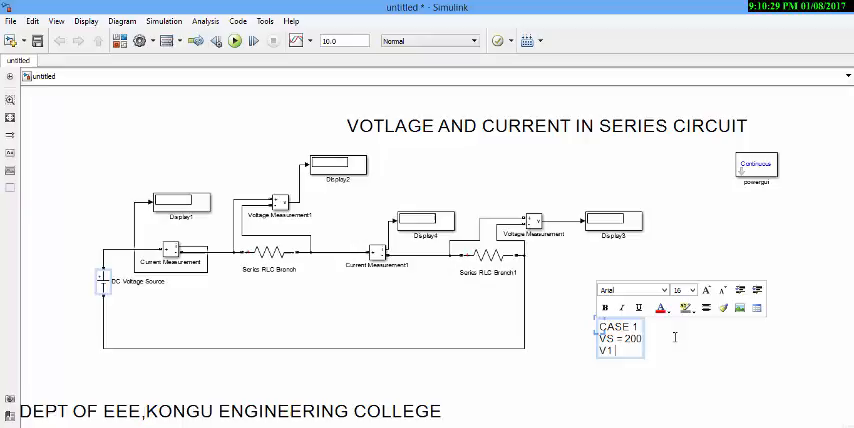
key(backspace)
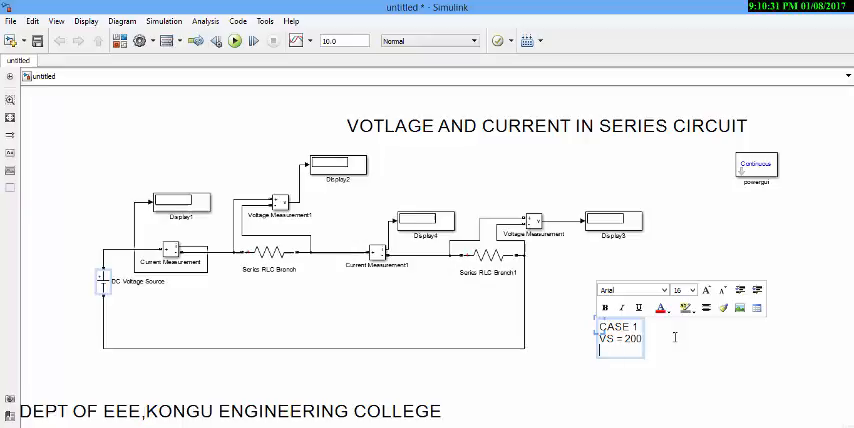
text(R1=)
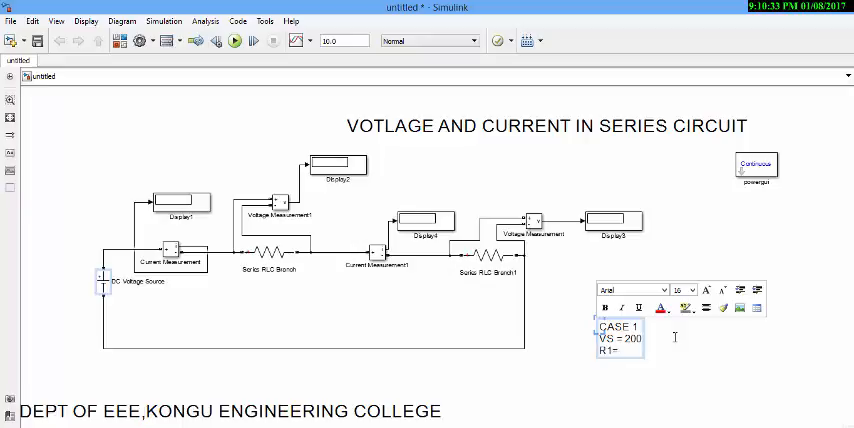
text(100)
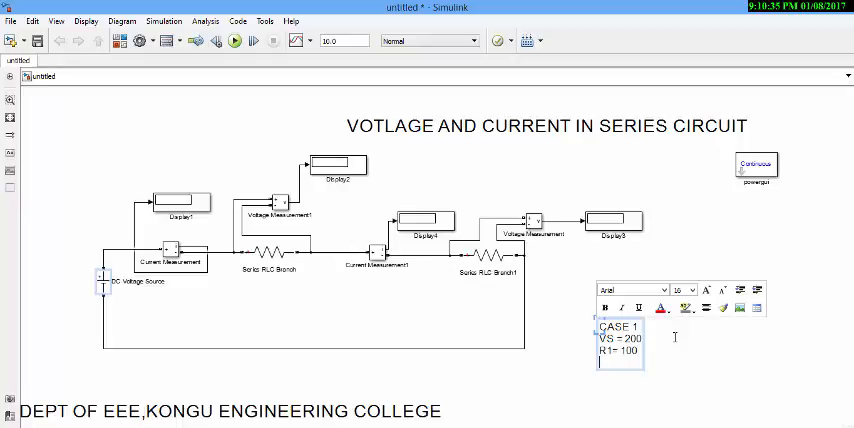
text(R2=)
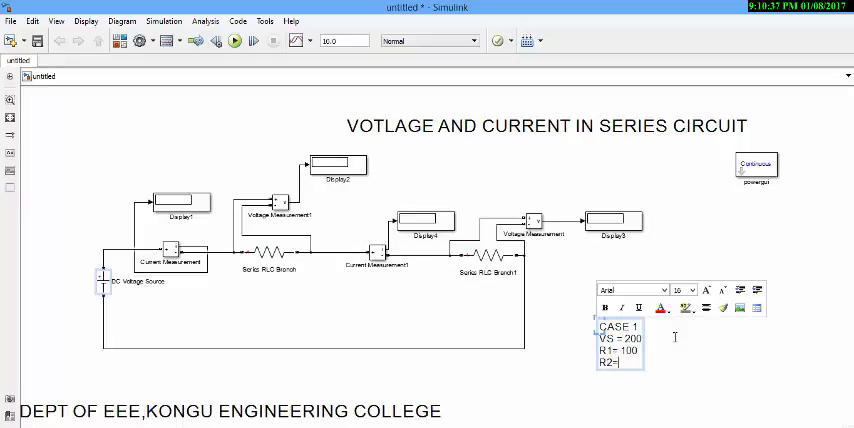
text(50)
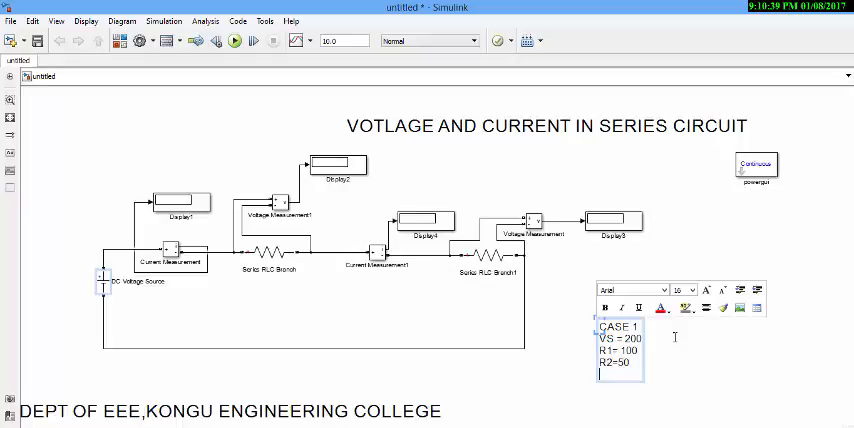
text(VI)
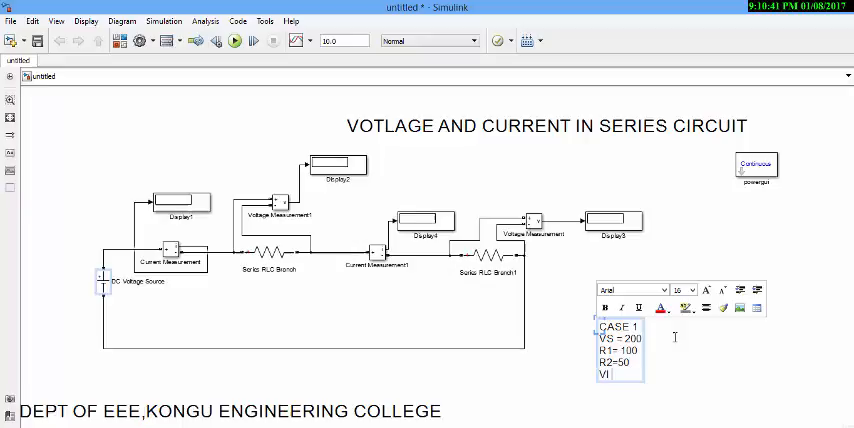
text(=)
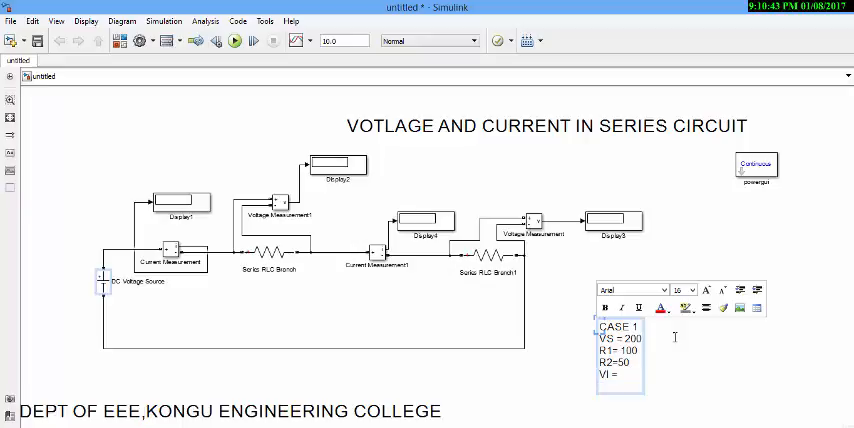
text(V2)
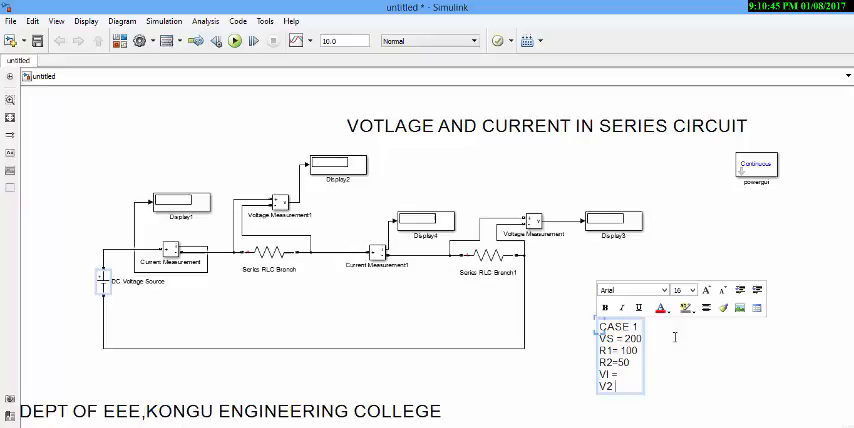
text(=)
click(344, 40)
text(1)
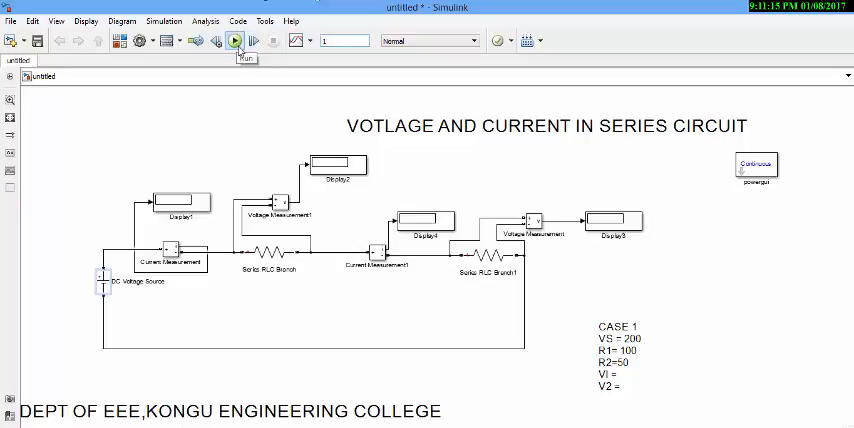
Step: Run the simulation so displays read about 1.333 A, 133.3 V and 66.67 V
click(234, 41)
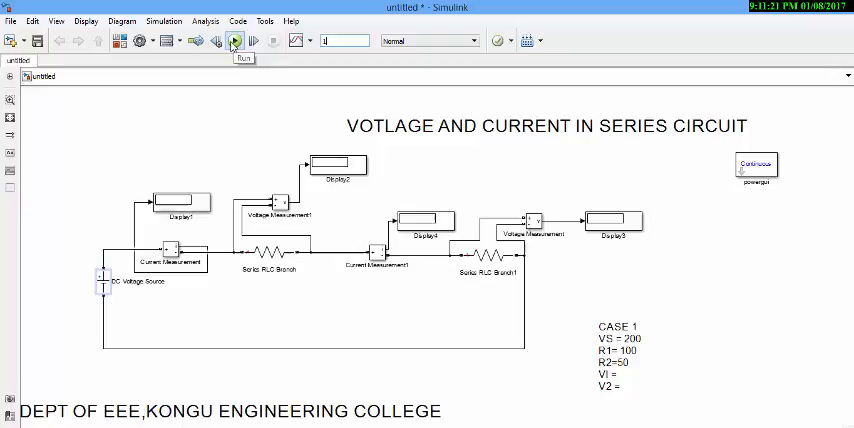
click(235, 41)
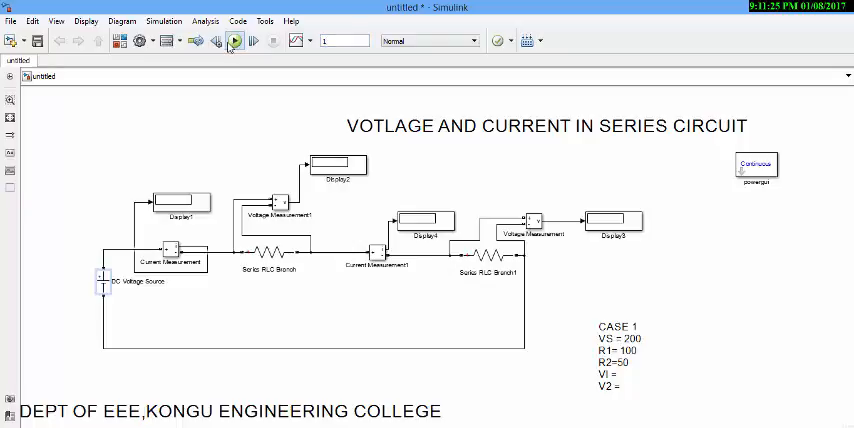
mouse_move(234, 41)
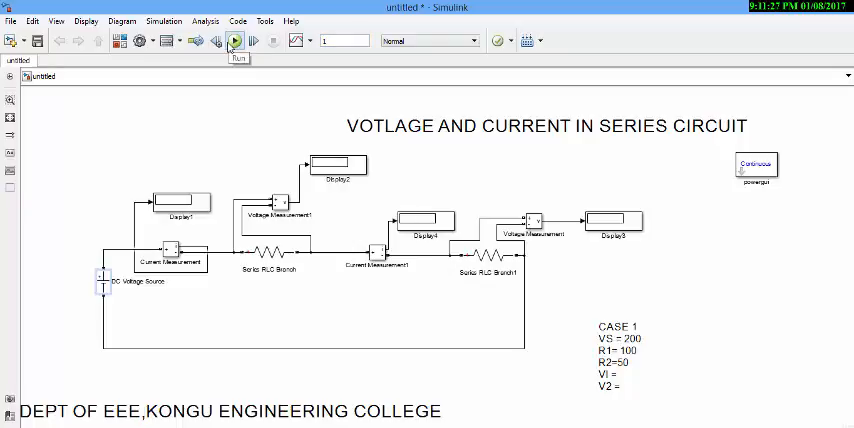
click(234, 41)
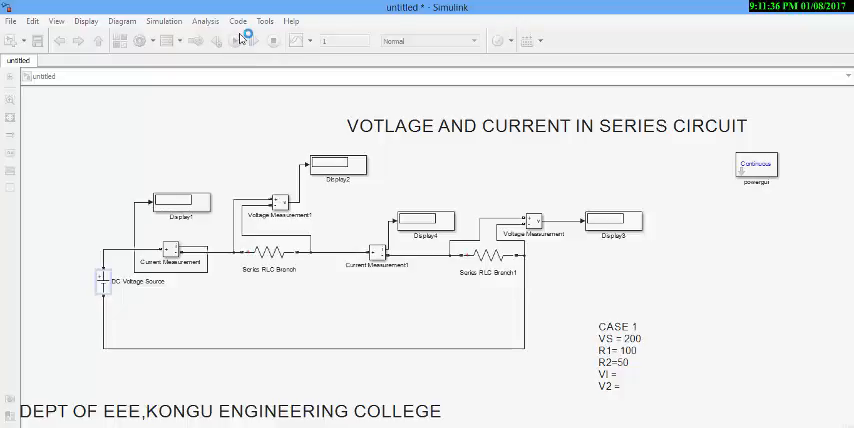
click(233, 41)
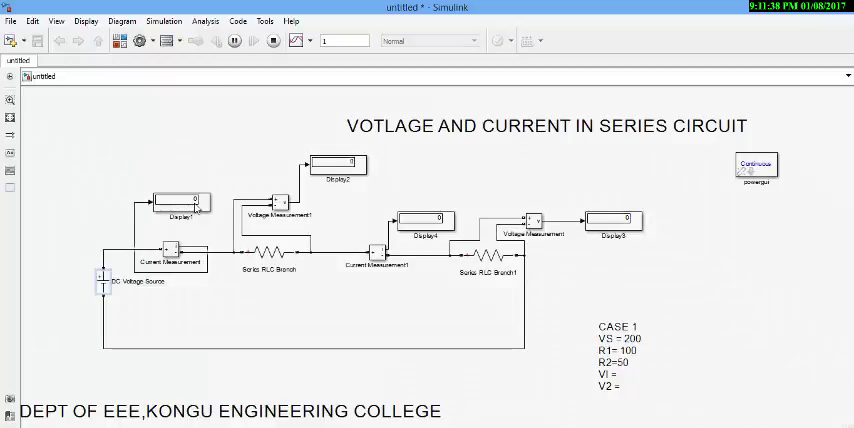
click(234, 40)
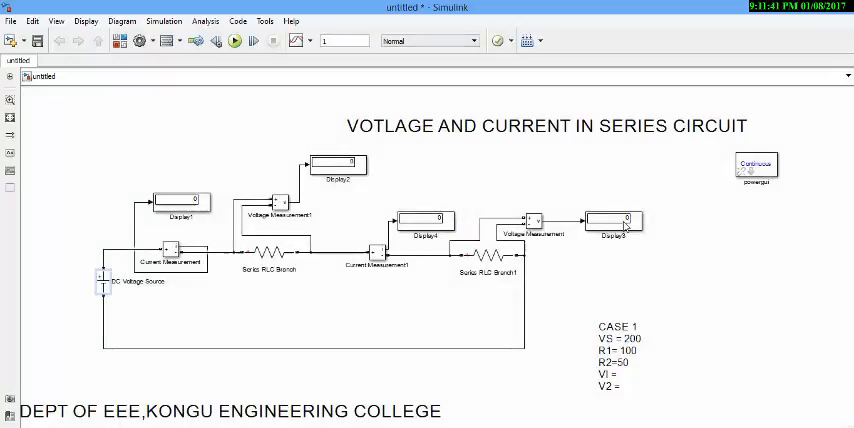
click(234, 41)
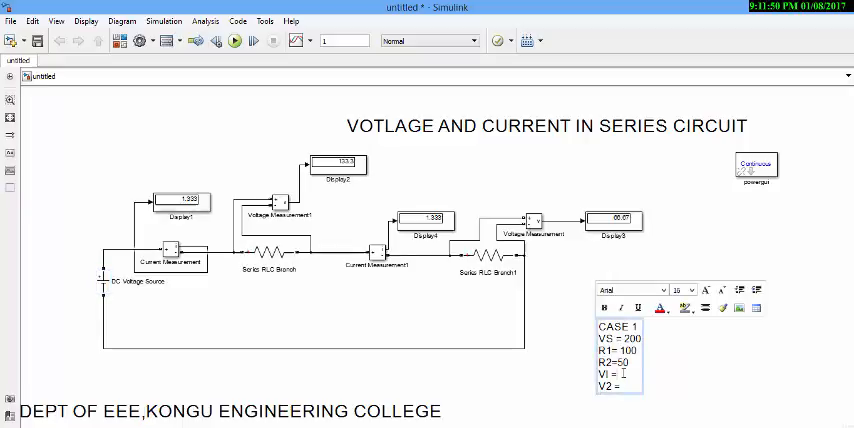
Step: Record V1 = 133.3, V2 = 66.67, I1 = I2 = 1.33 in the CASE 1 note
text(133.3)
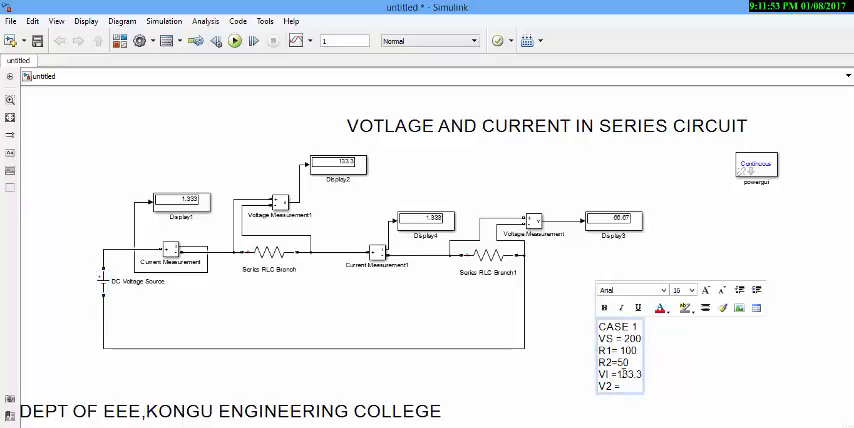
click(624, 384)
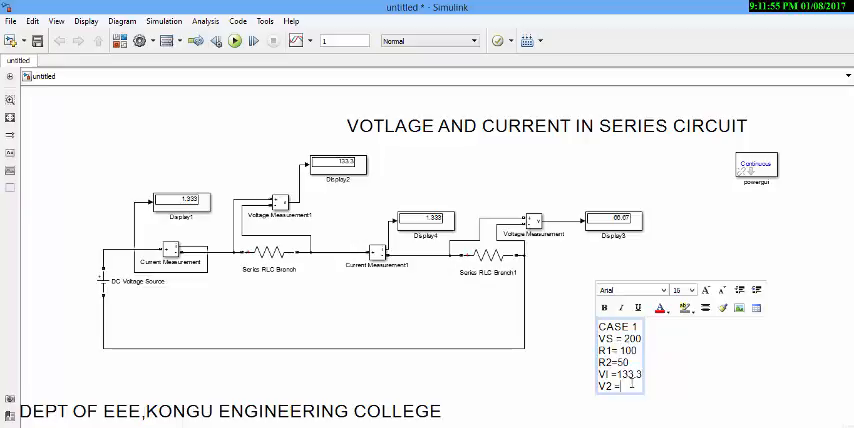
text(66.67)
text(I1)
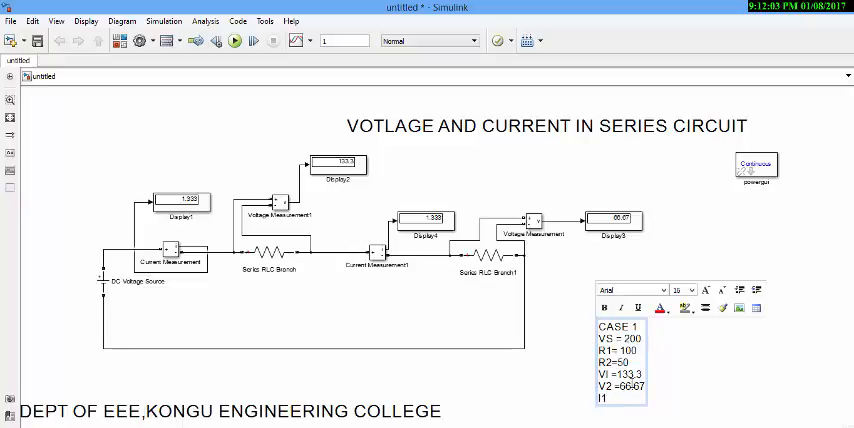
text(= 1)
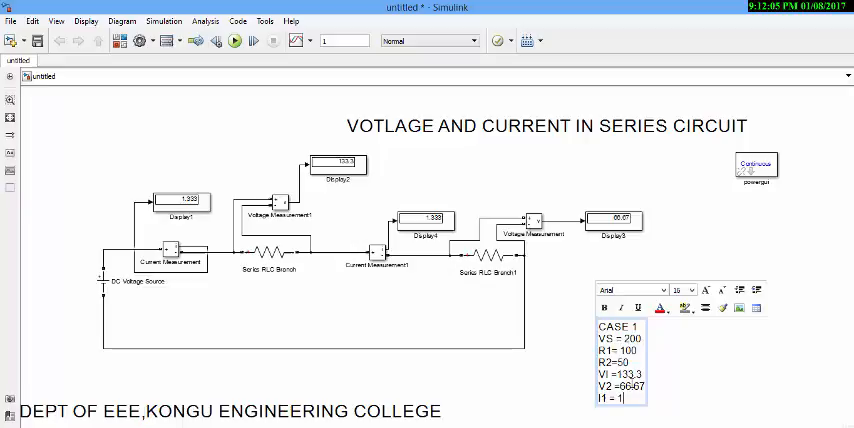
text(.33)
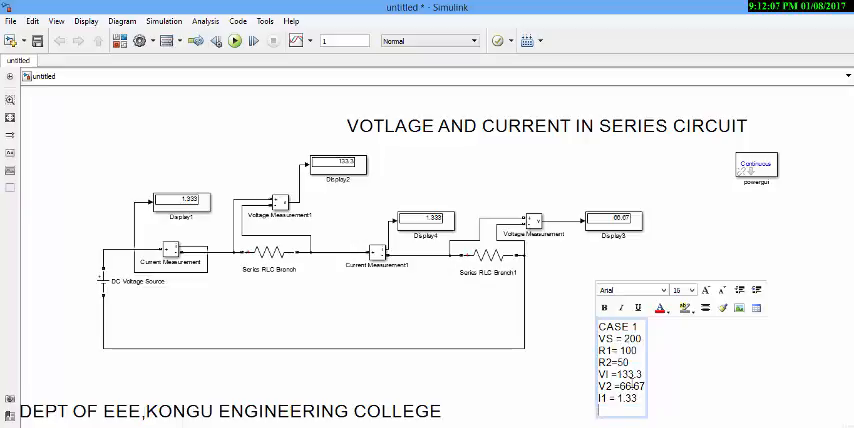
text(I2=1.33)
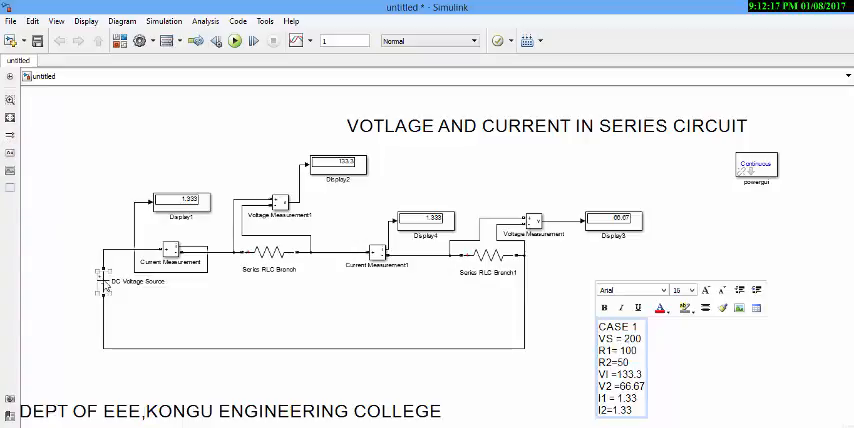
click(670, 335)
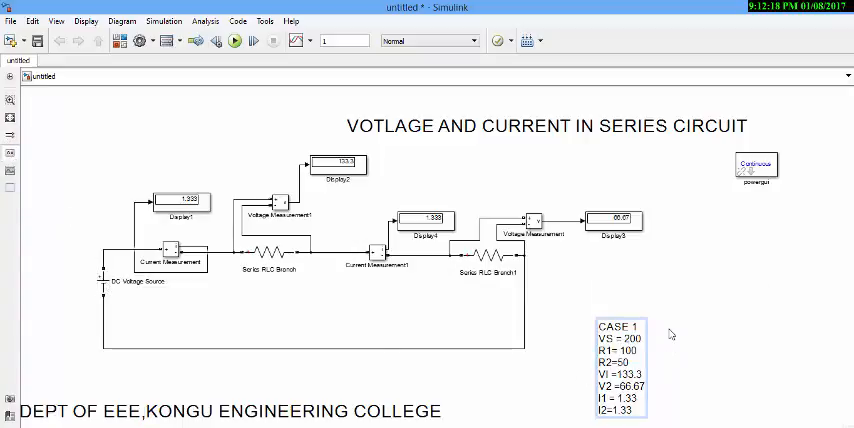
double_click(620, 375)
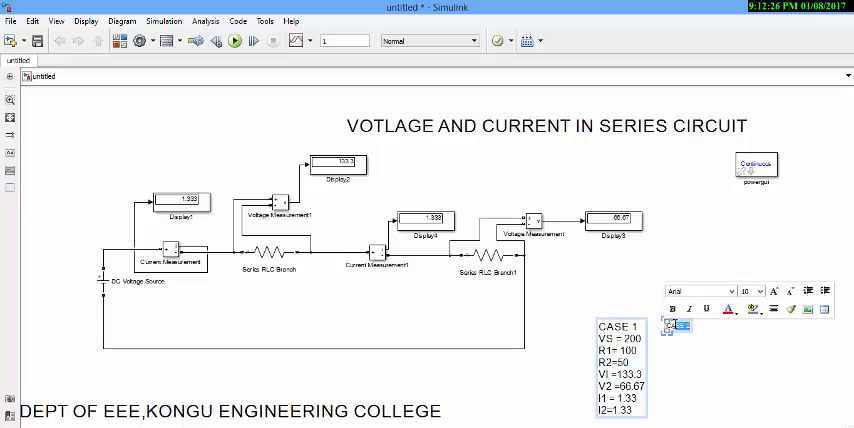
Step: Enlarge the new note's text and type VS = 200, R1 = 150, R2 = 25
click(758, 291)
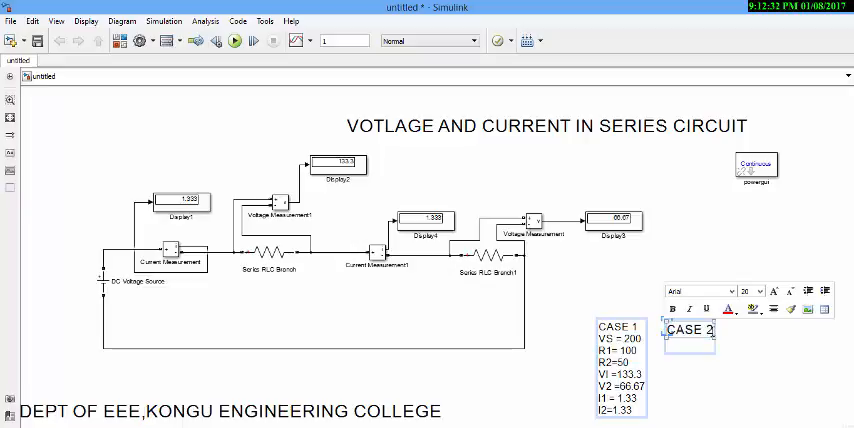
text(VS)
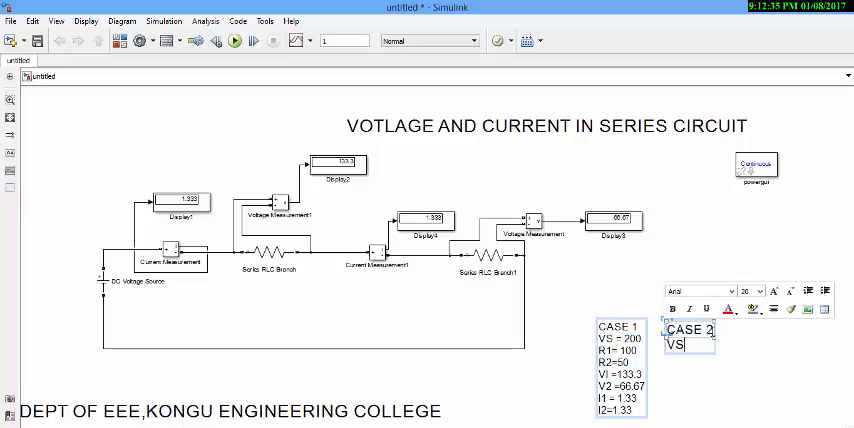
text(=200)
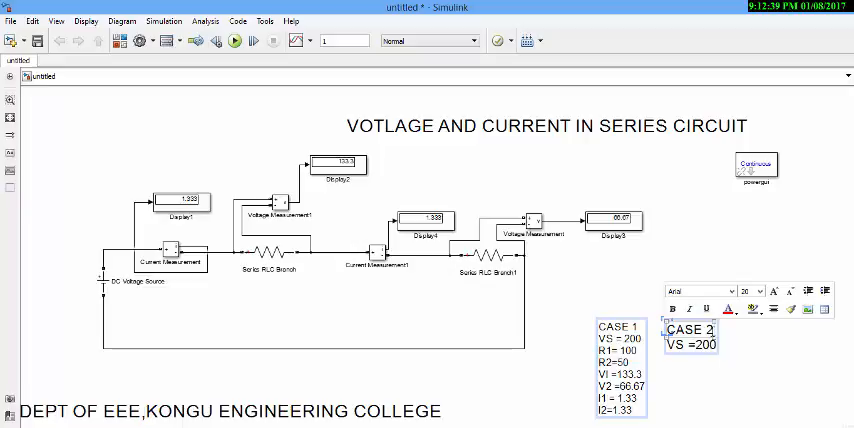
text(R)
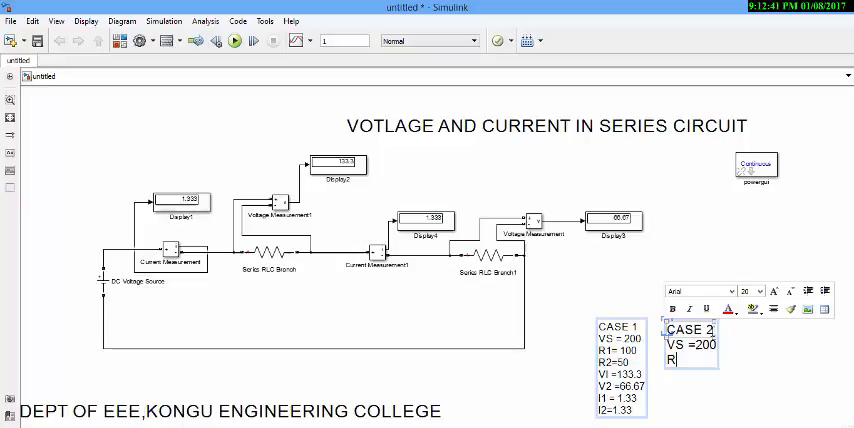
text(1 =)
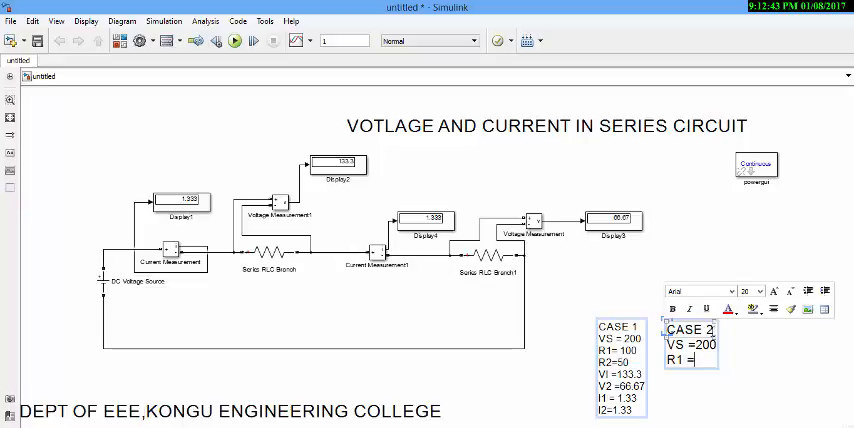
text(150)
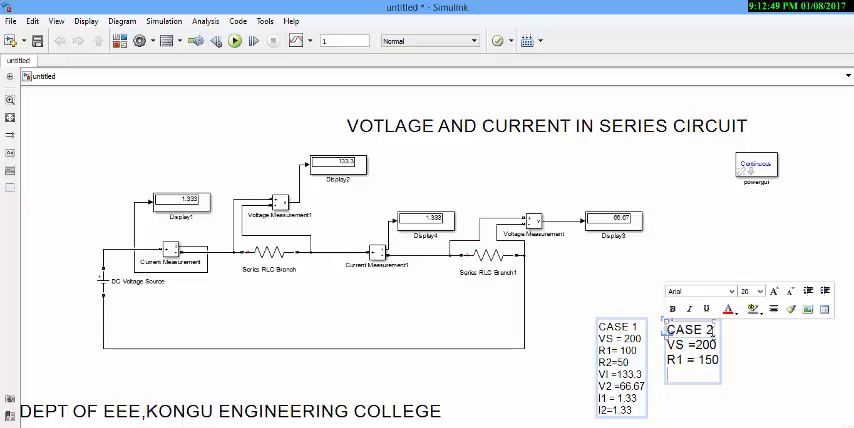
text(R2 =)
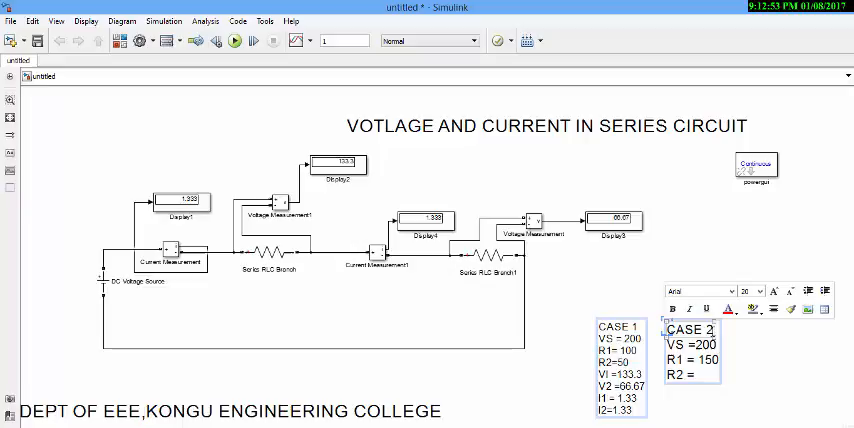
text(25)
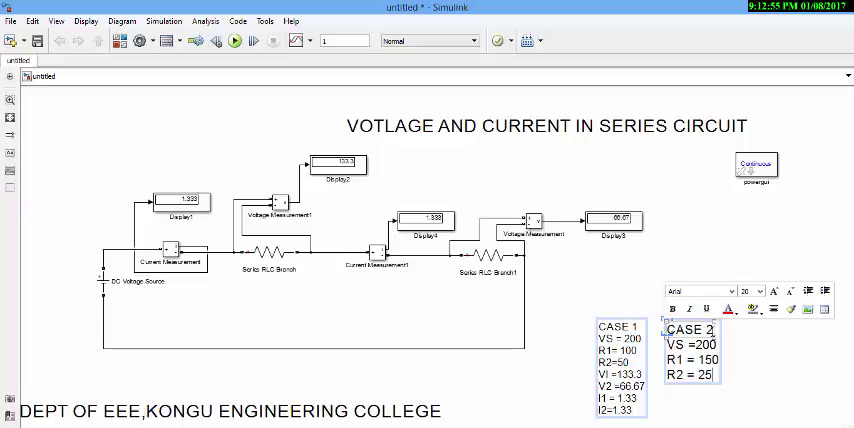
Step: Add blank V1, V2, I1 and I2 result lines to the CASE 2 note
text(V)
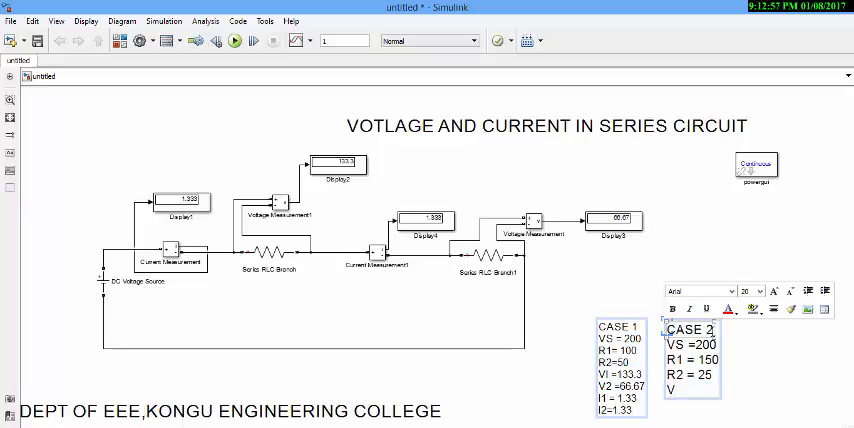
text(1 =)
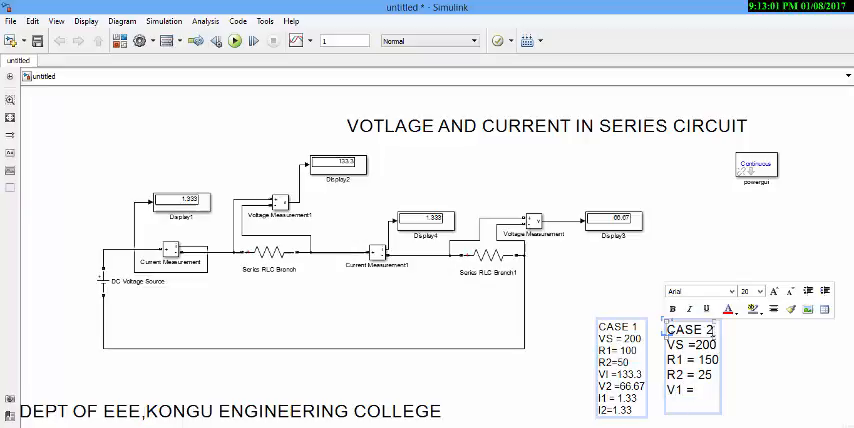
text(V2=)
text(I1=)
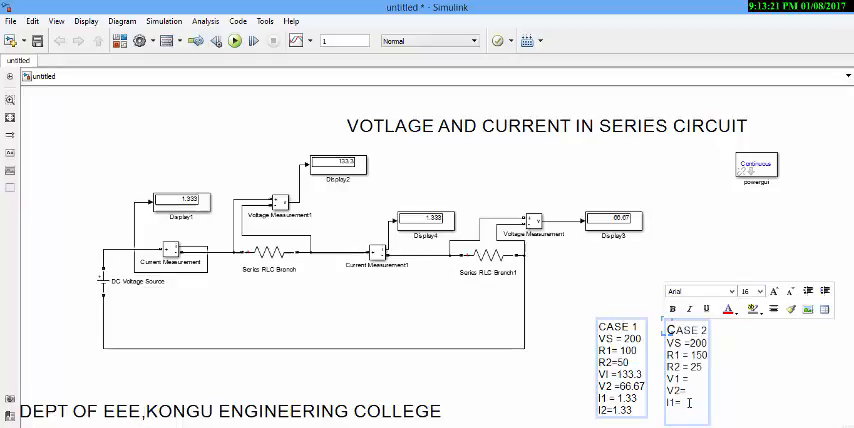
text(I2)
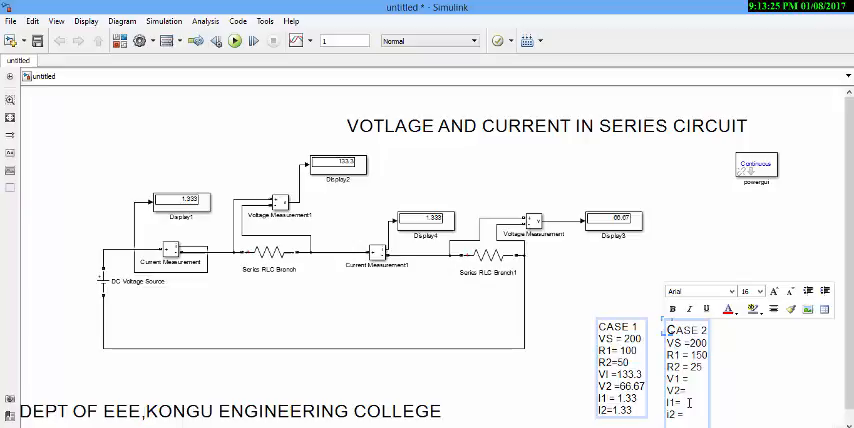
text(=)
text(150)
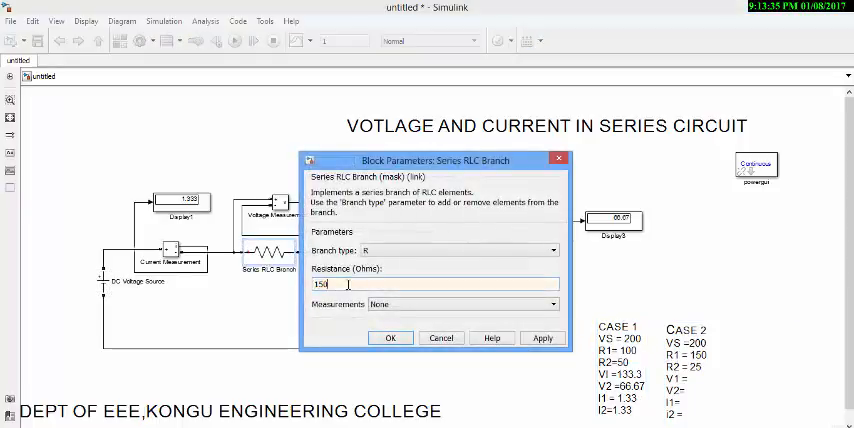
Step: Apply 150 ohms to Series RLC Branch and set Series RLC Branch1 to 25 ohms
click(543, 337)
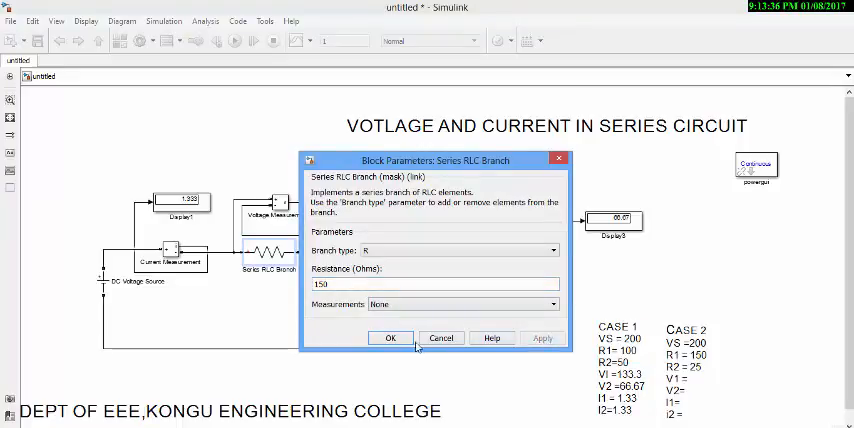
click(391, 337)
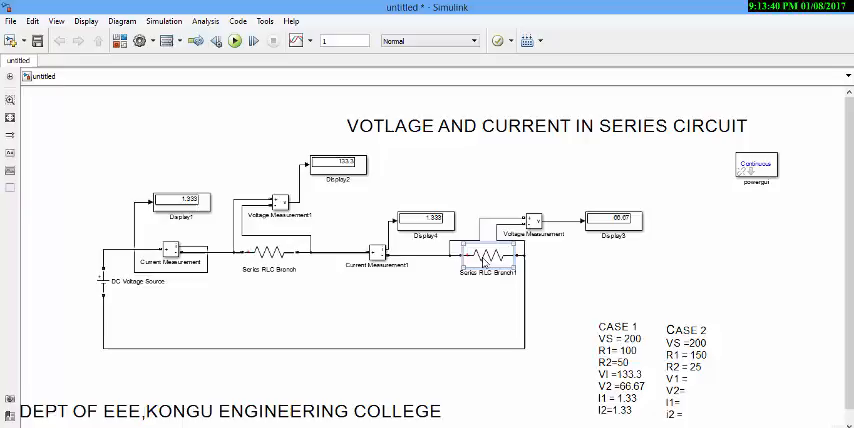
double_click(490, 265)
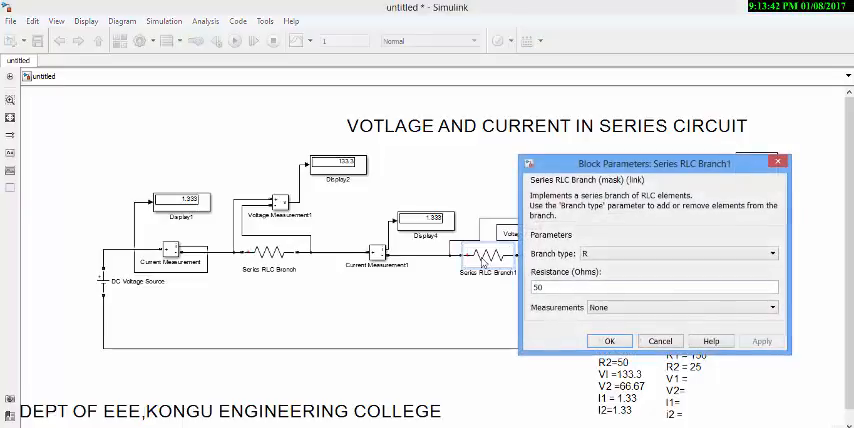
triple_click(655, 288)
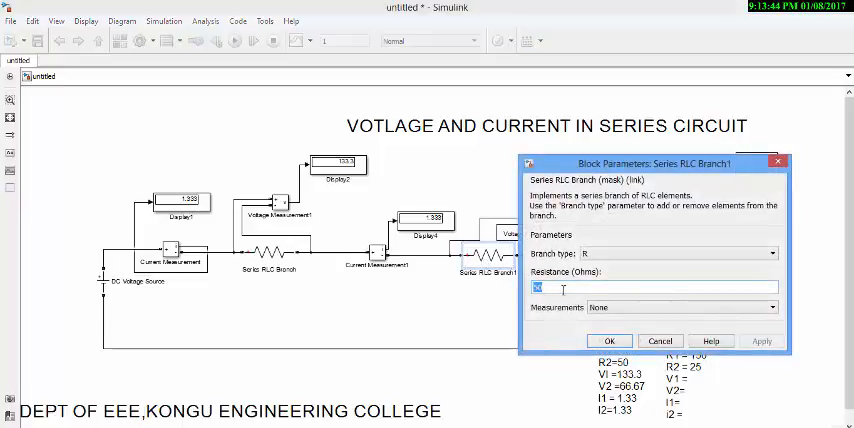
text(25)
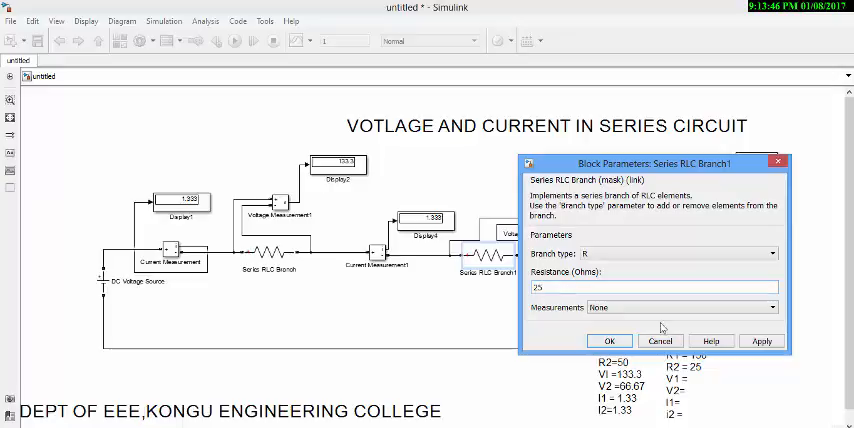
click(609, 341)
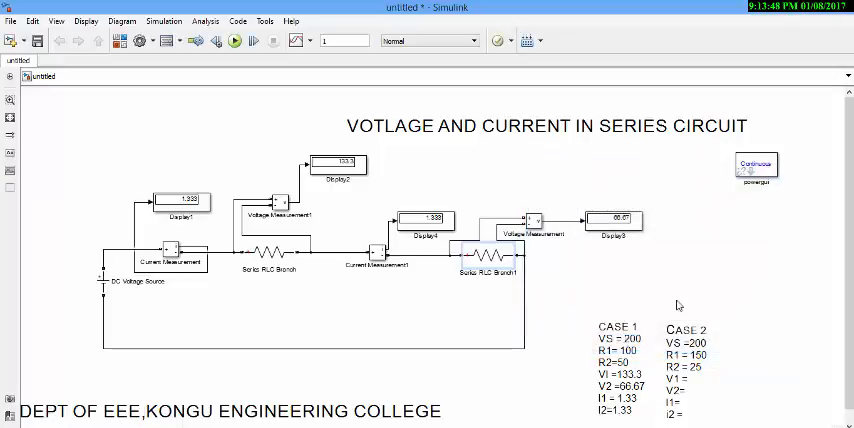
Step: Rerun the simulation with the 150 and 25 ohm resistors, then reopen the annotation
click(234, 41)
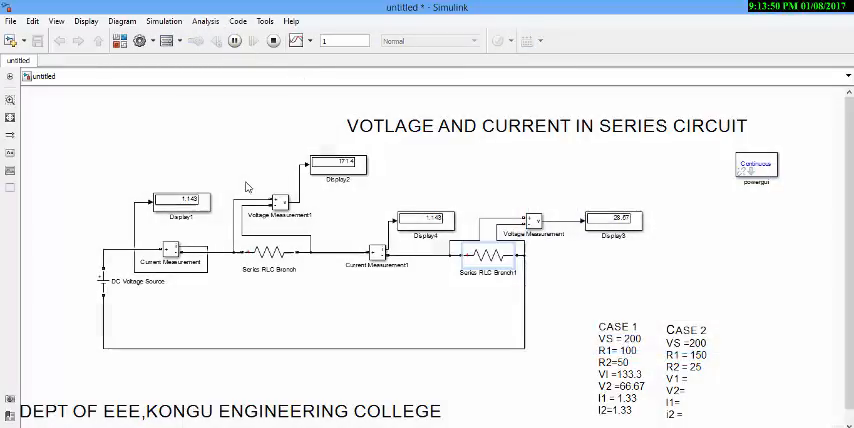
click(234, 41)
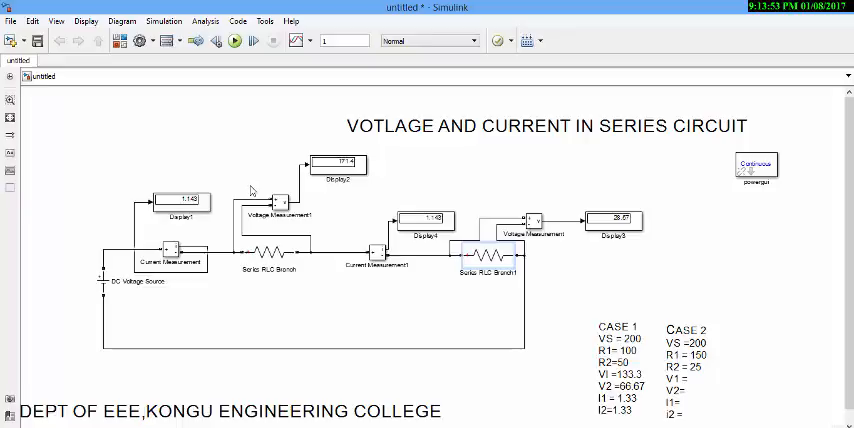
mouse_move(249, 209)
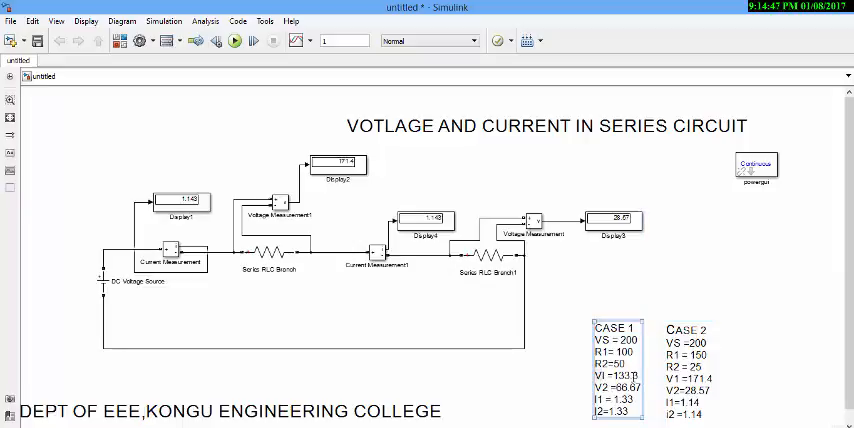
double_click(615, 370)
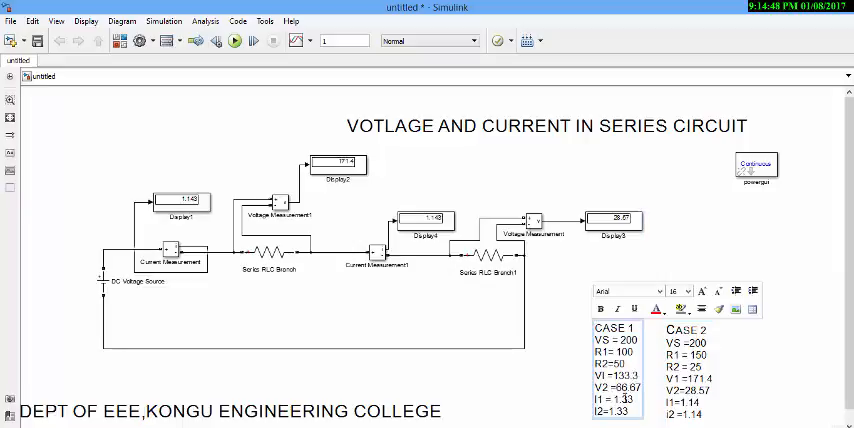